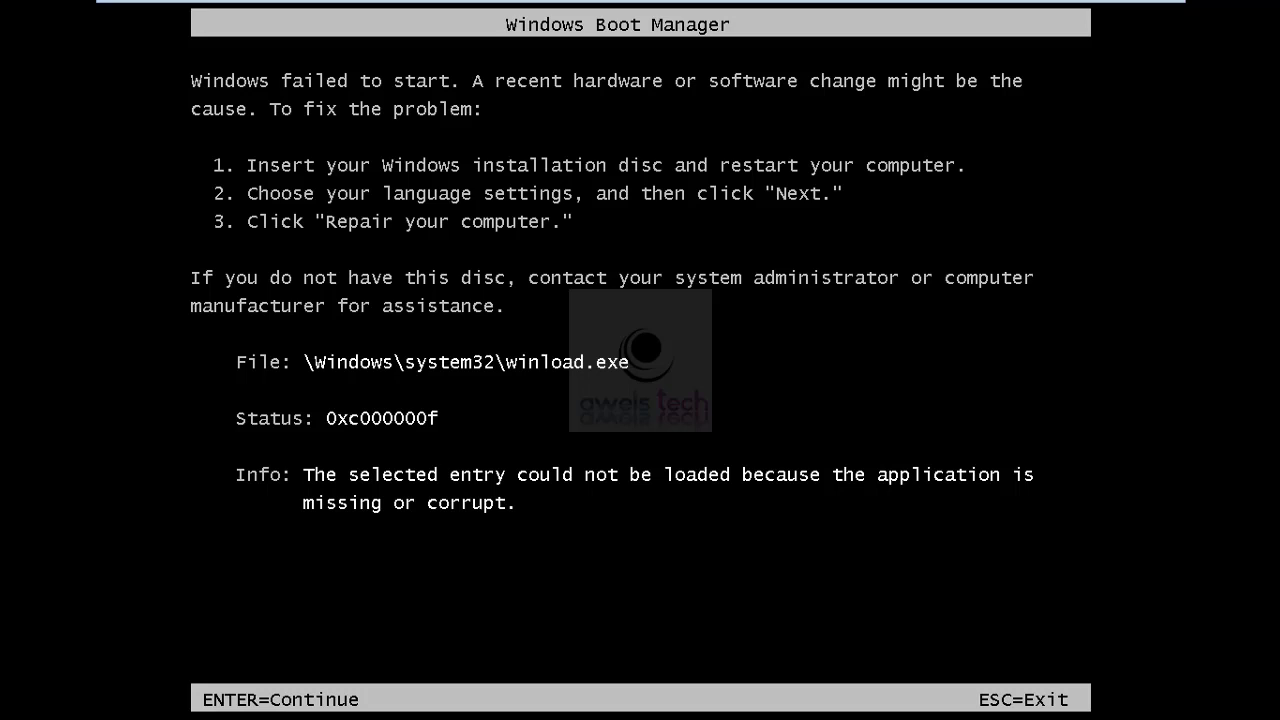
mouse_move(533, 396)
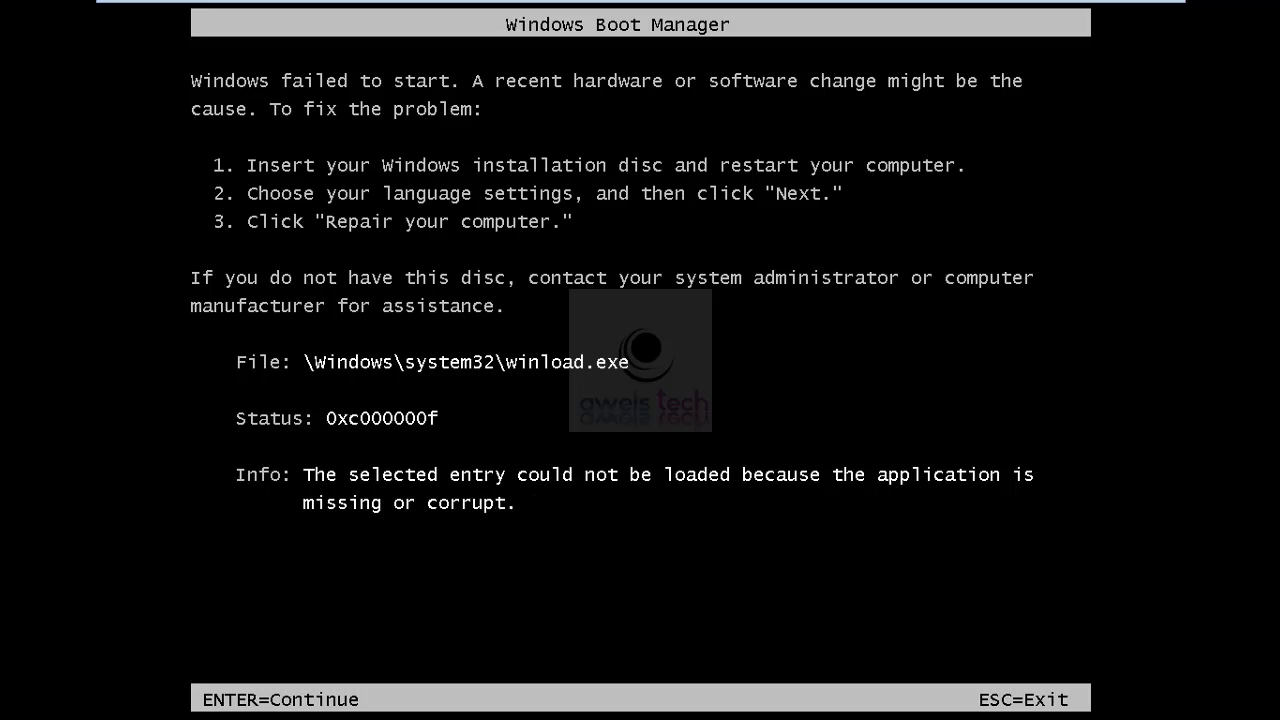
- Dismiss the 0xc000000f winload.exe Boot Manager error so the PC can boot from DVD
key(enter)
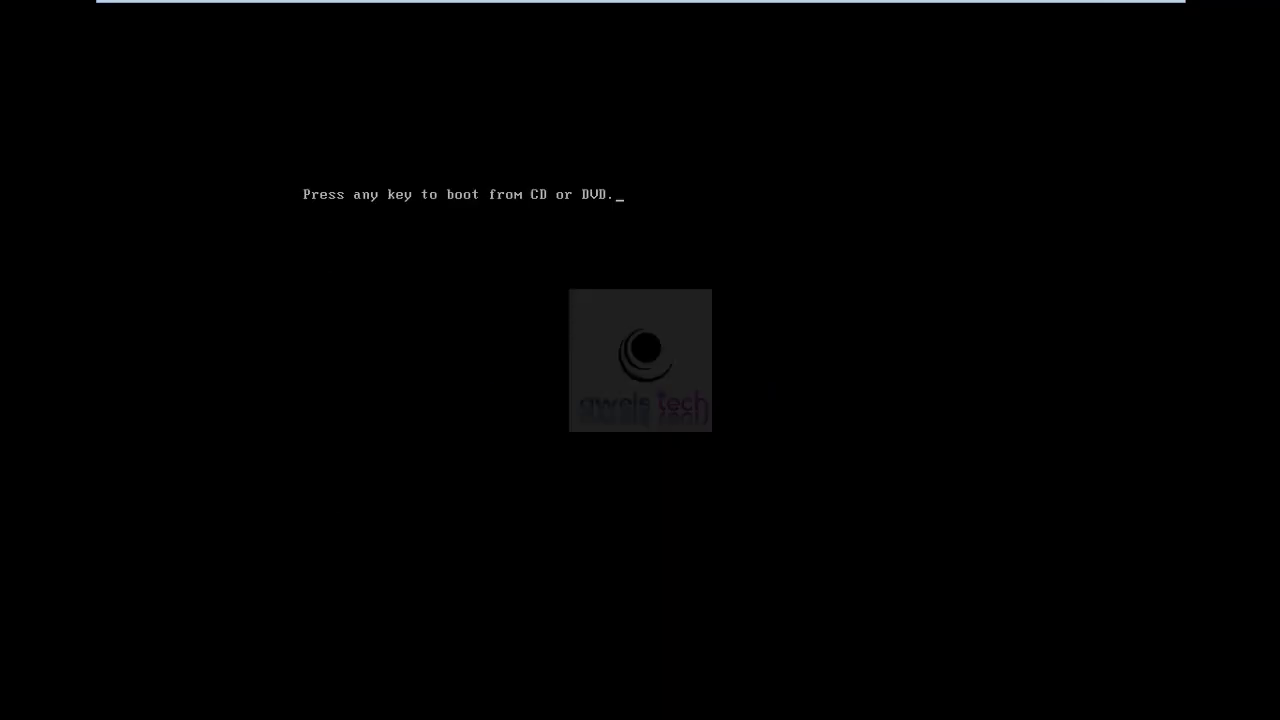
- Boot from the Windows Server 2008 R2 DVD, keep English settings, and choose Repair your computer
key(enter)
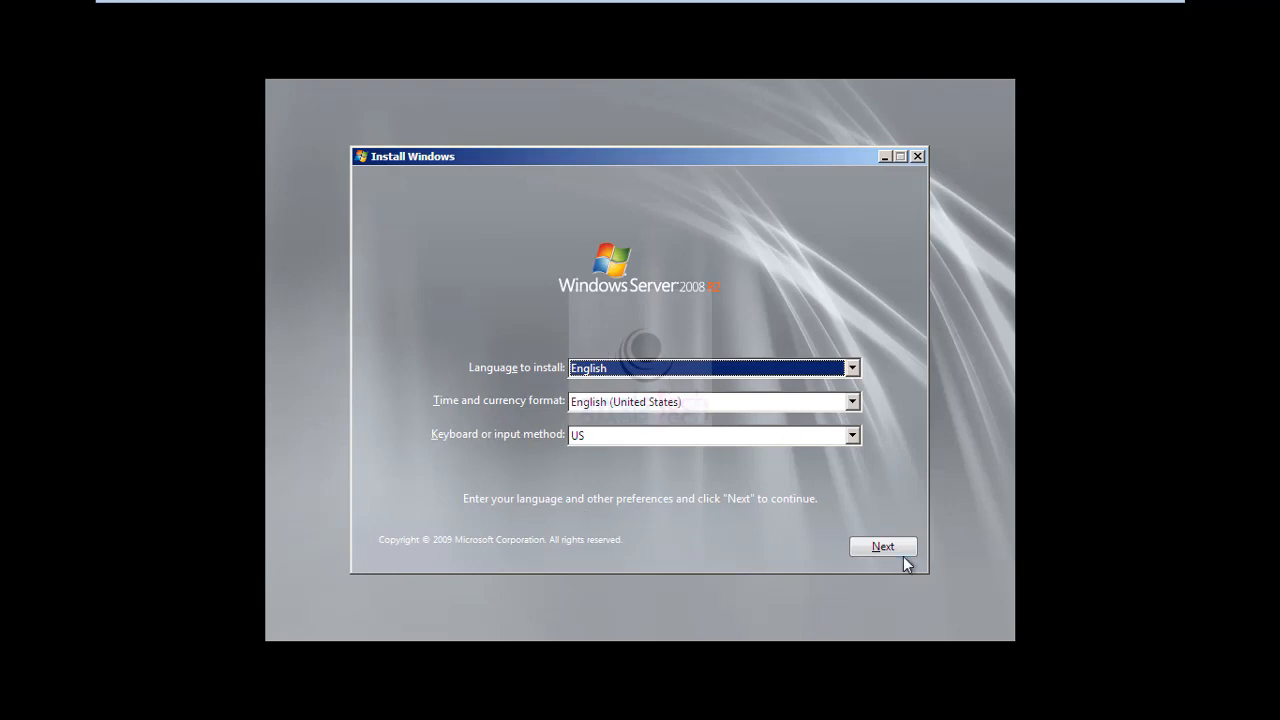
click(882, 546)
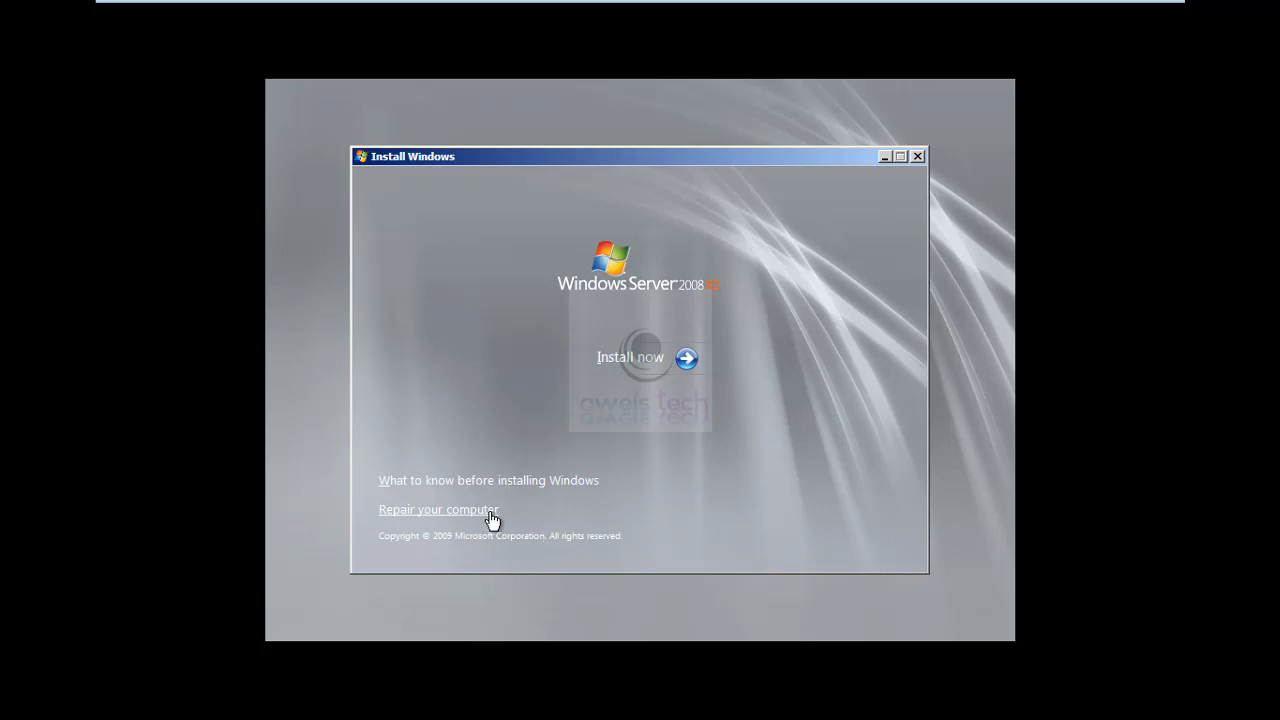
click(438, 509)
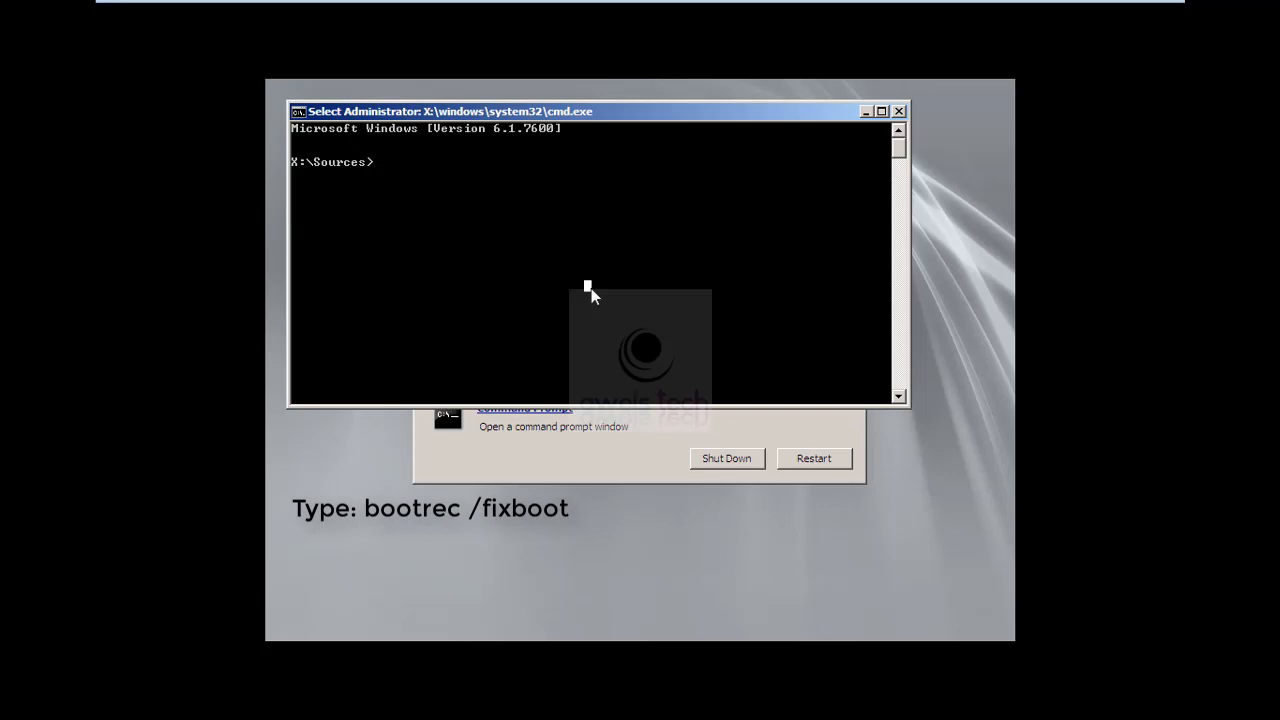
- Run bootrec /fixboot, /fixmbr and /rebuildbcd, then launch Notepad
text(bootrec /fix)
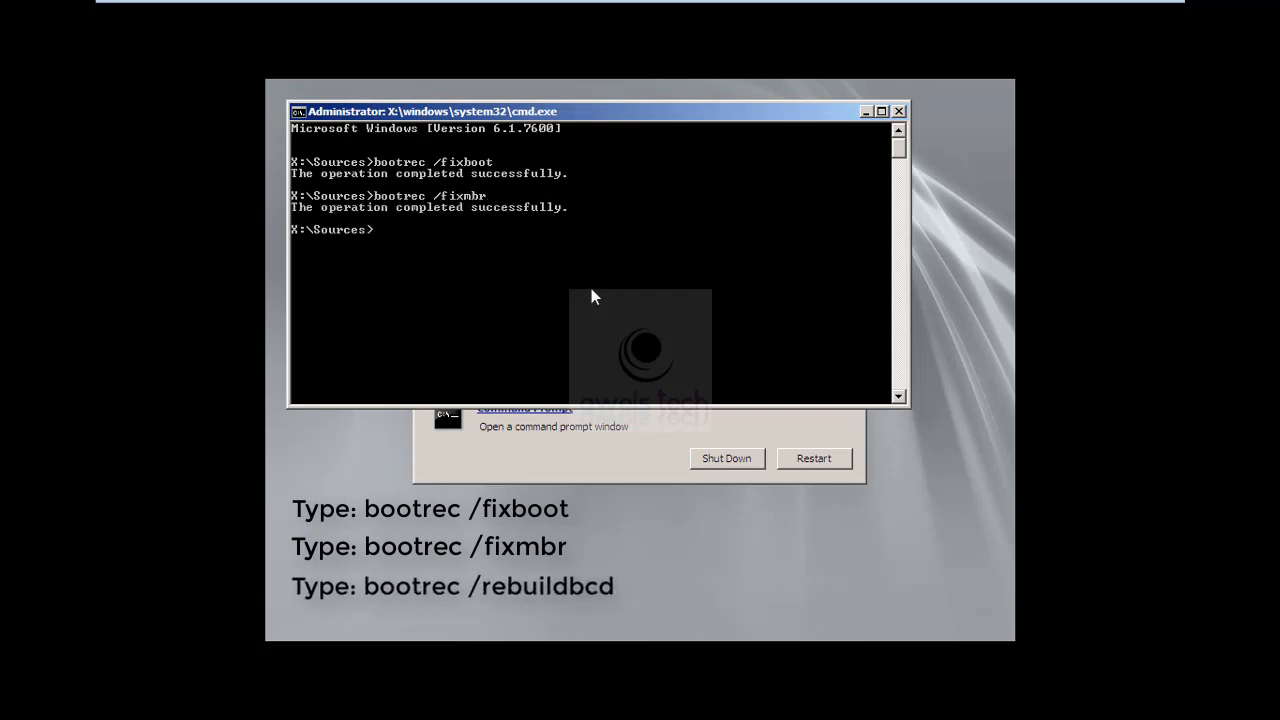
text(bootrec /fixrebuildbcd)
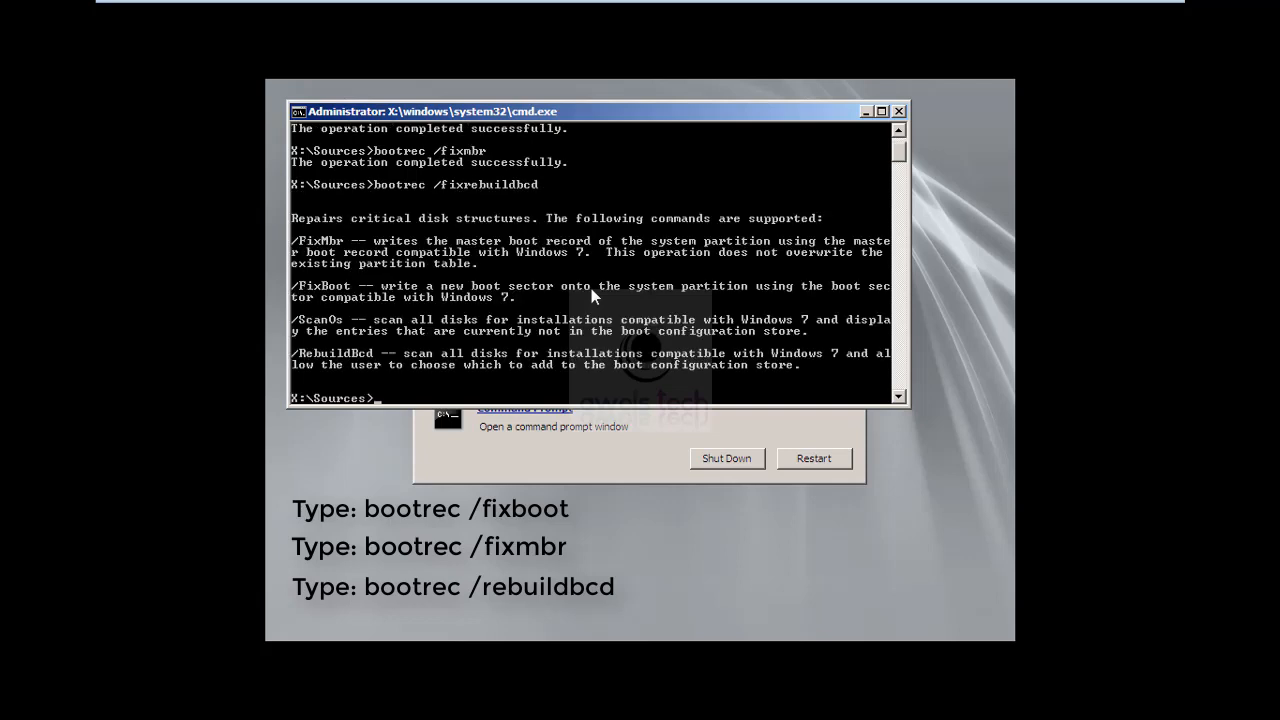
text(bootrec /fixrebuildbcd)
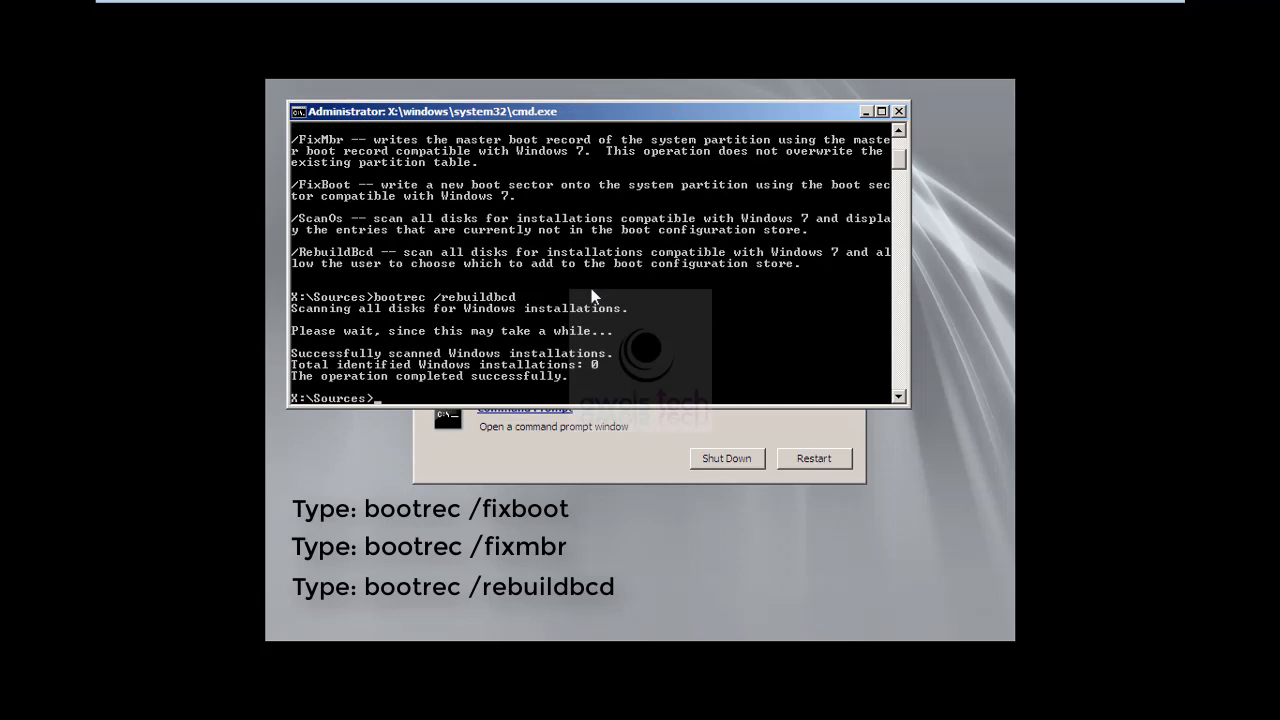
mouse_move(428, 348)
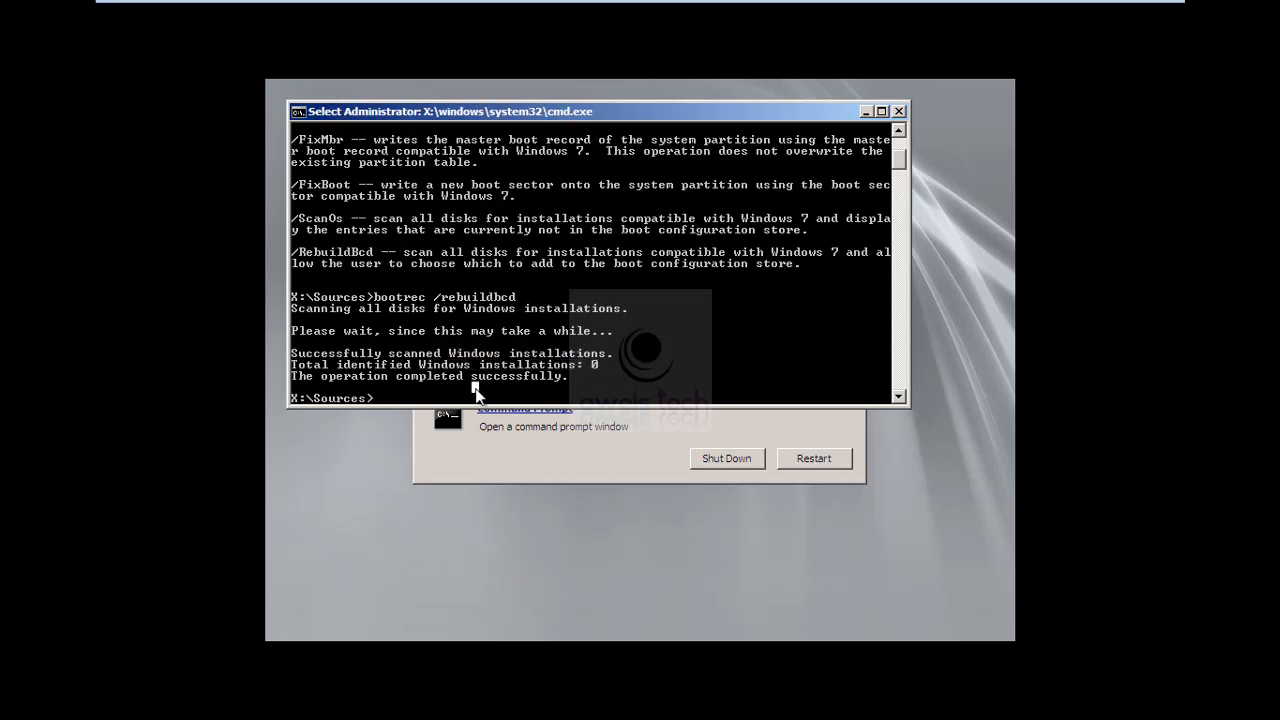
text(sfc)
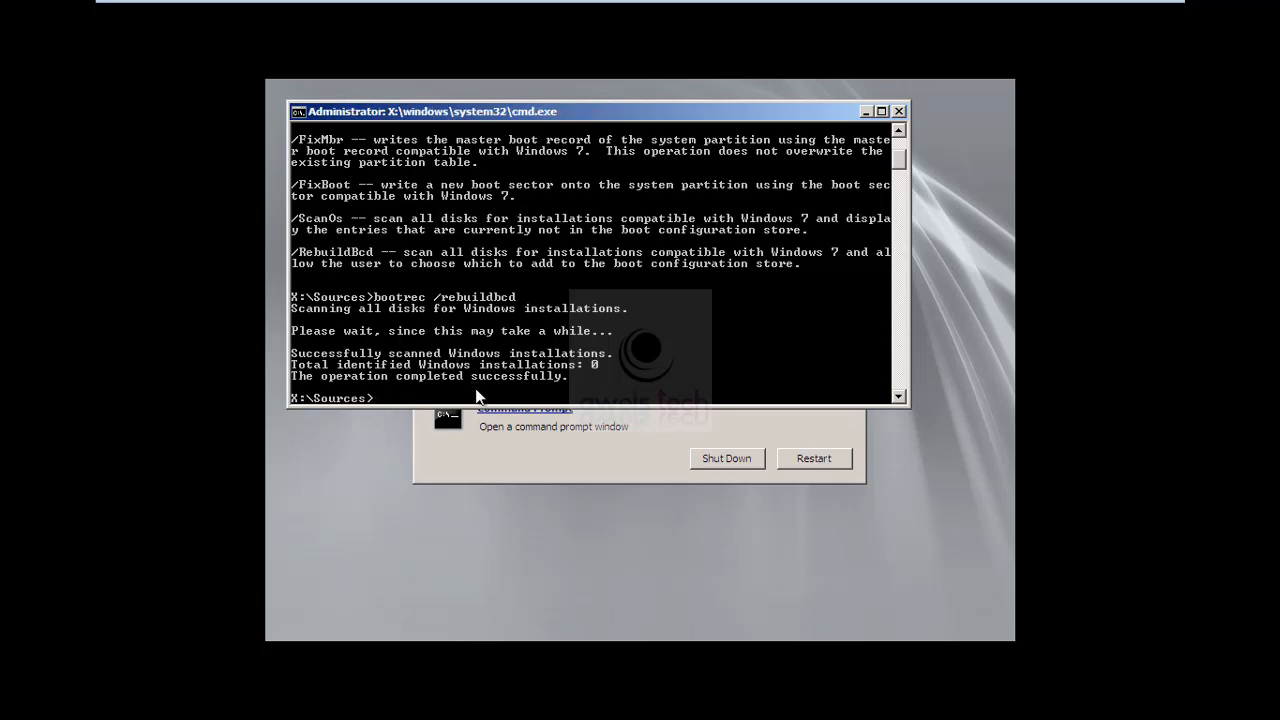
text(n)
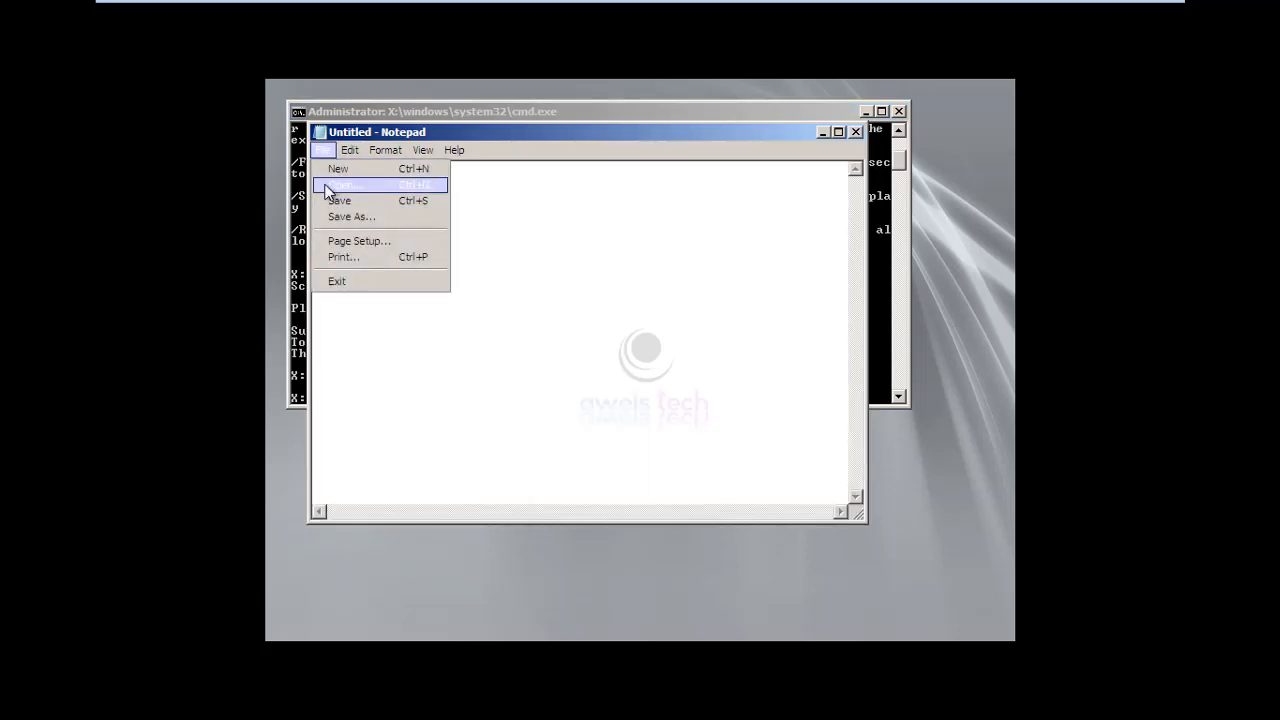
- Browse Local Disk C: in Notepad's Open dialog and look inside its Windows folder
click(340, 184)
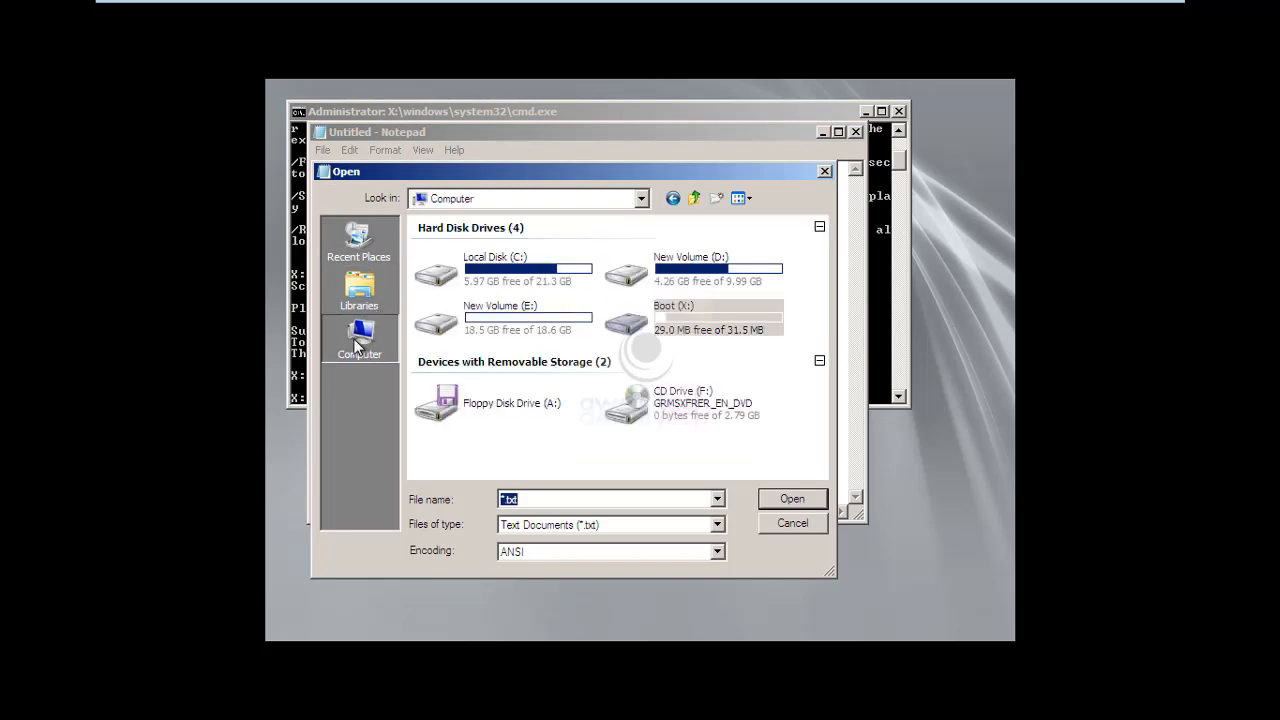
click(528, 270)
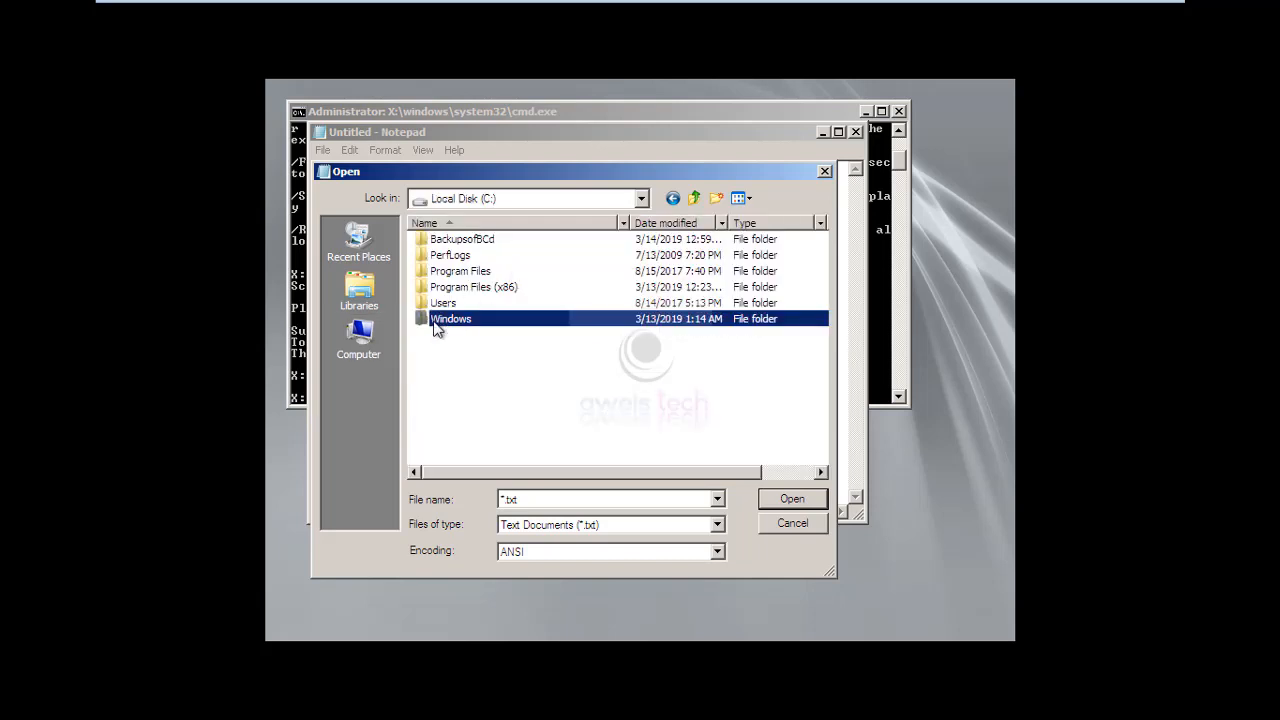
click(460, 271)
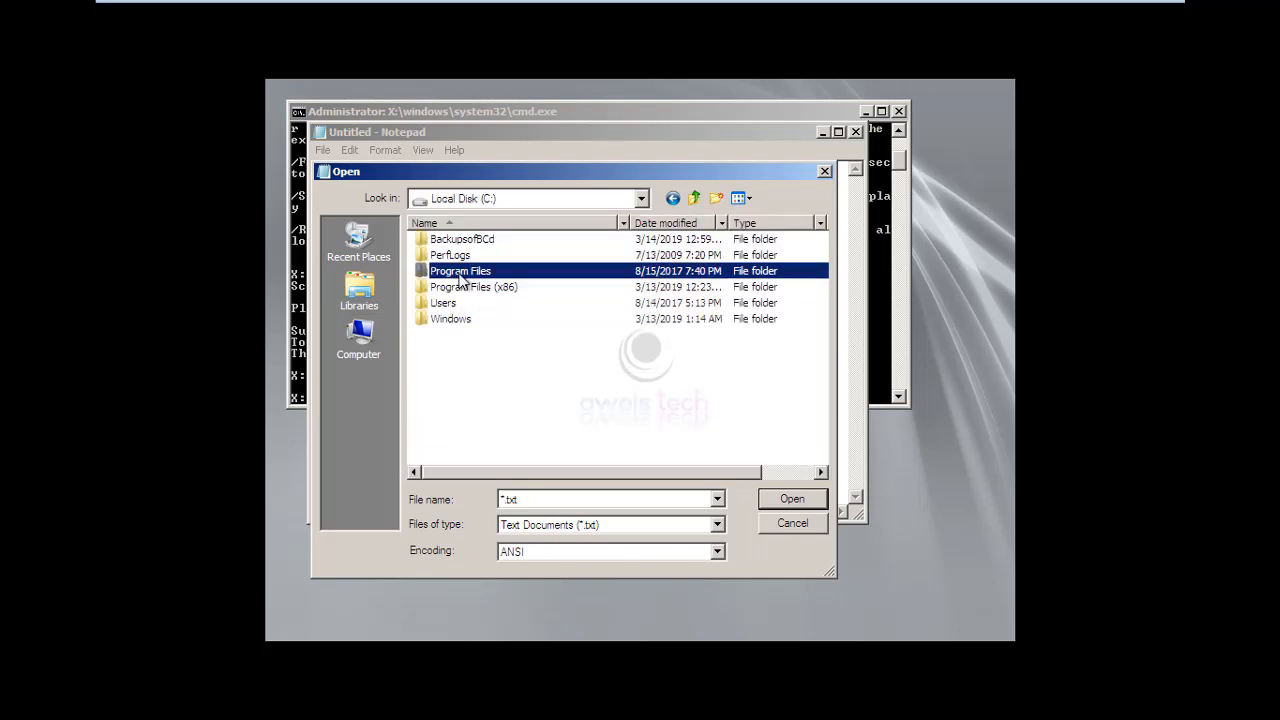
double_click(451, 318)
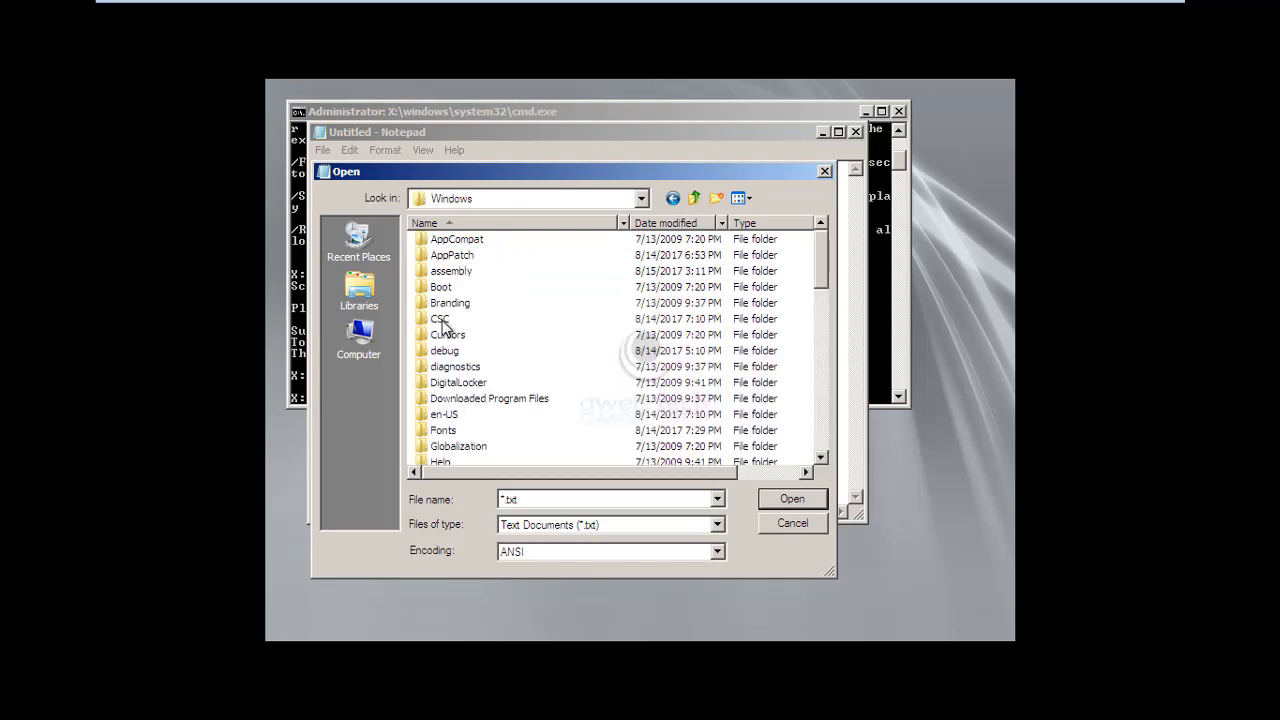
scroll(down, 3)
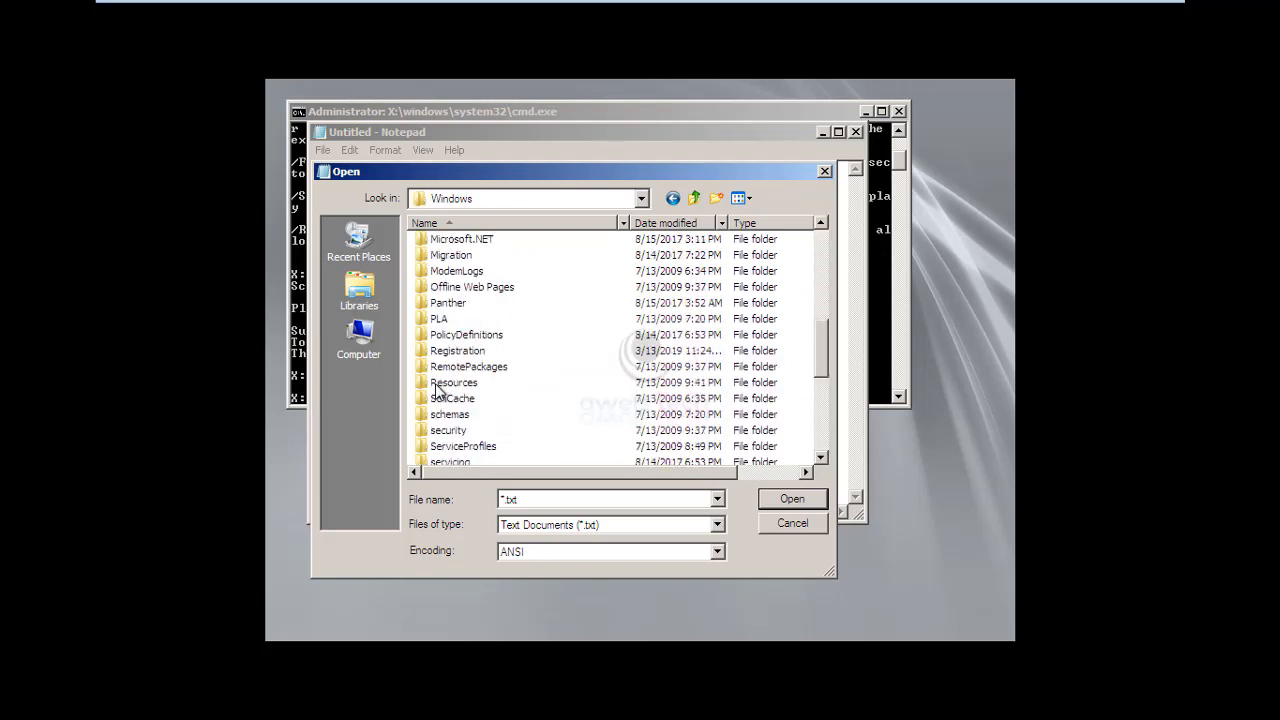
- Check the X: boot volume and drives C:, D: and E:, then cancel the Open dialog
click(358, 340)
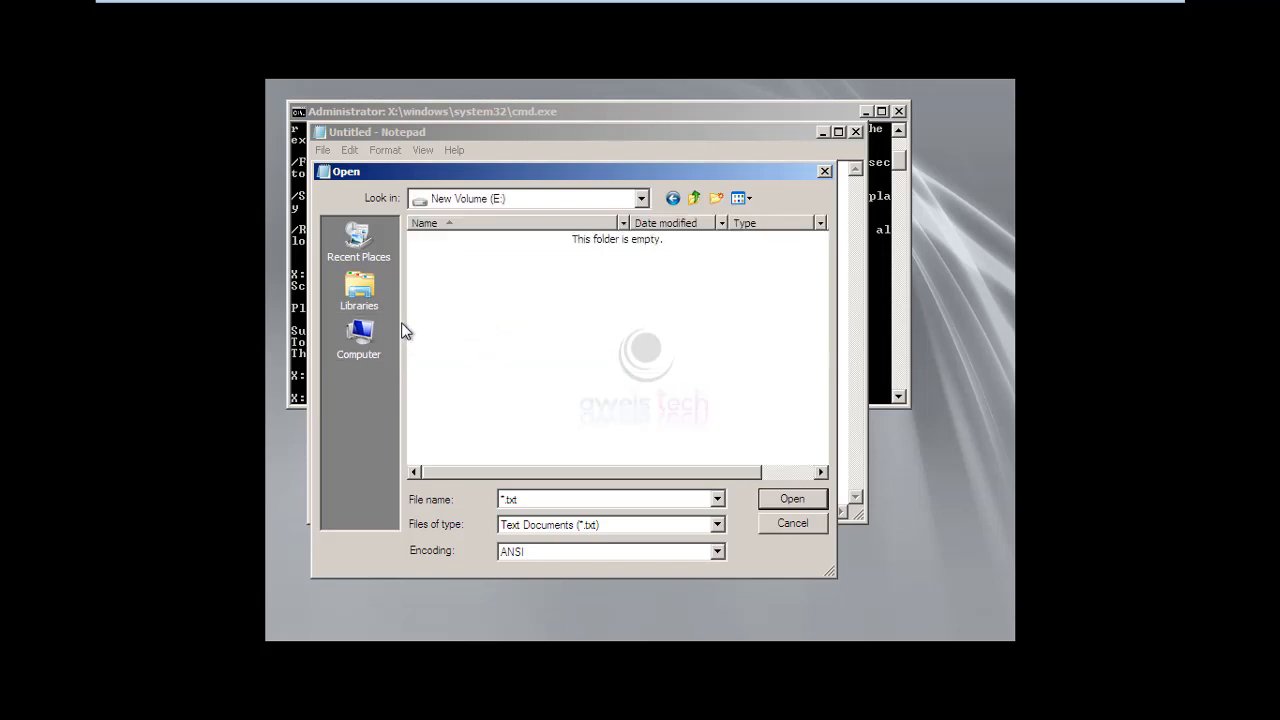
click(358, 340)
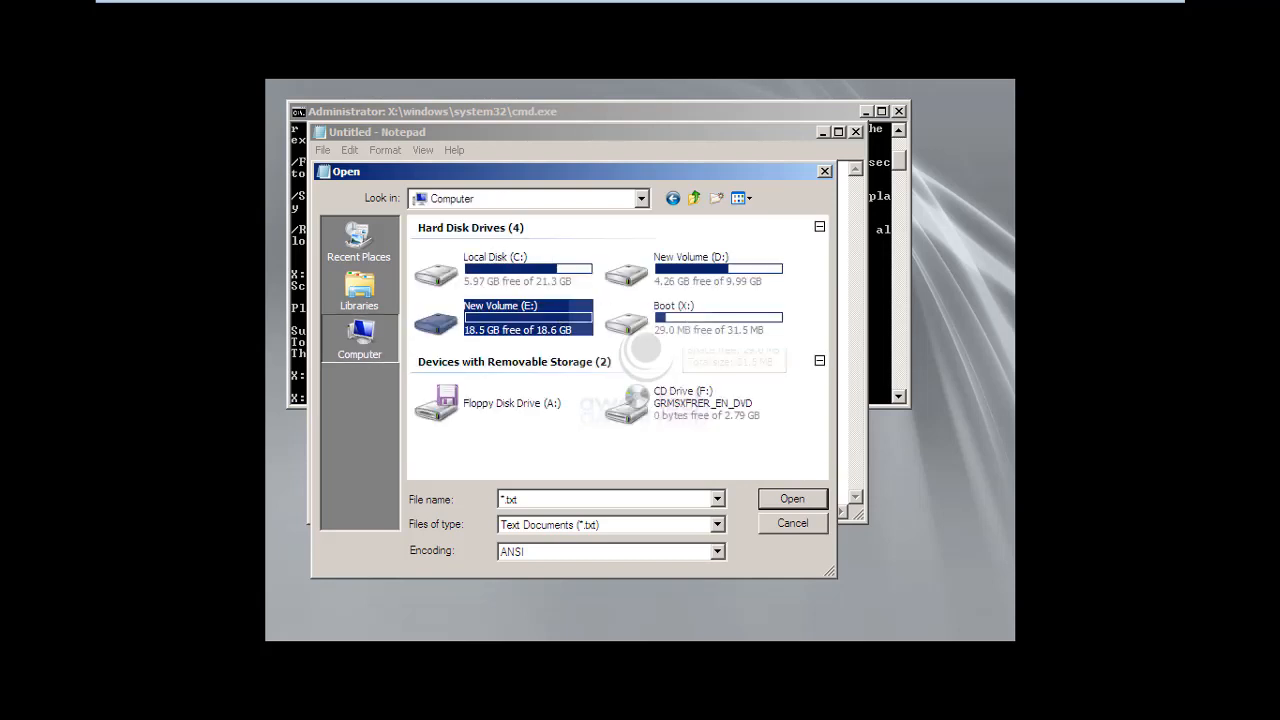
double_click(710, 320)
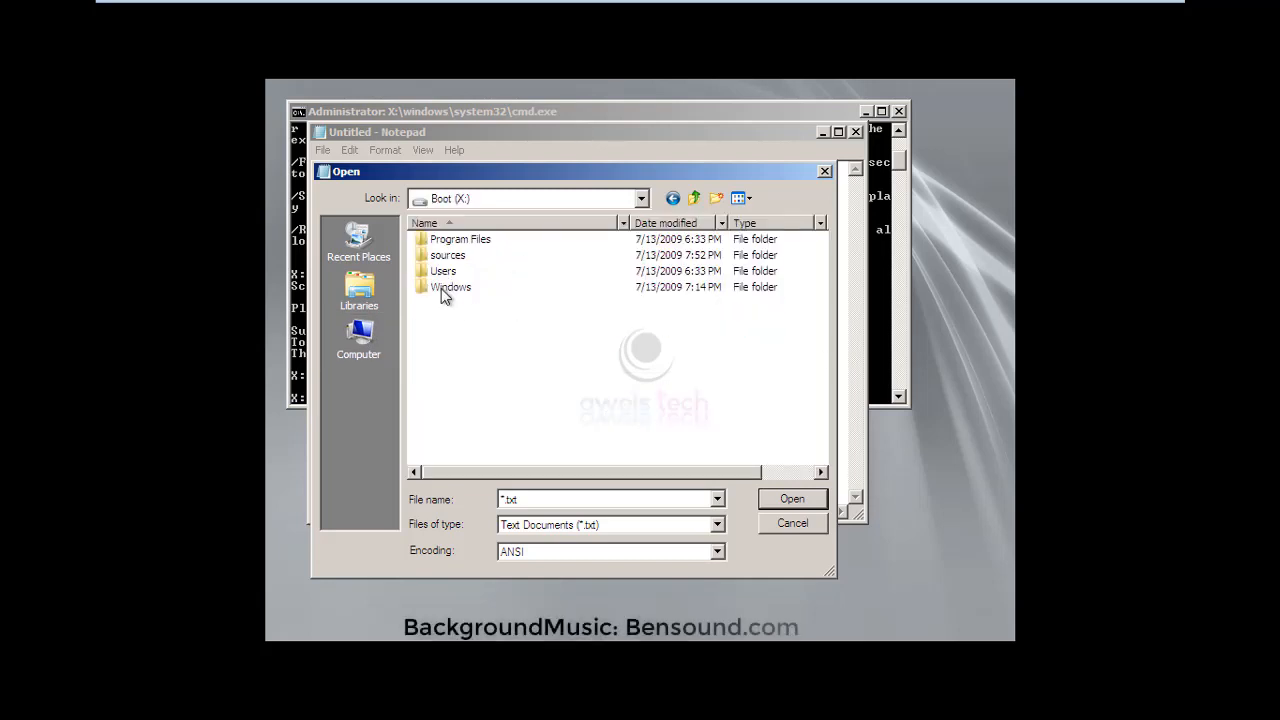
click(357, 335)
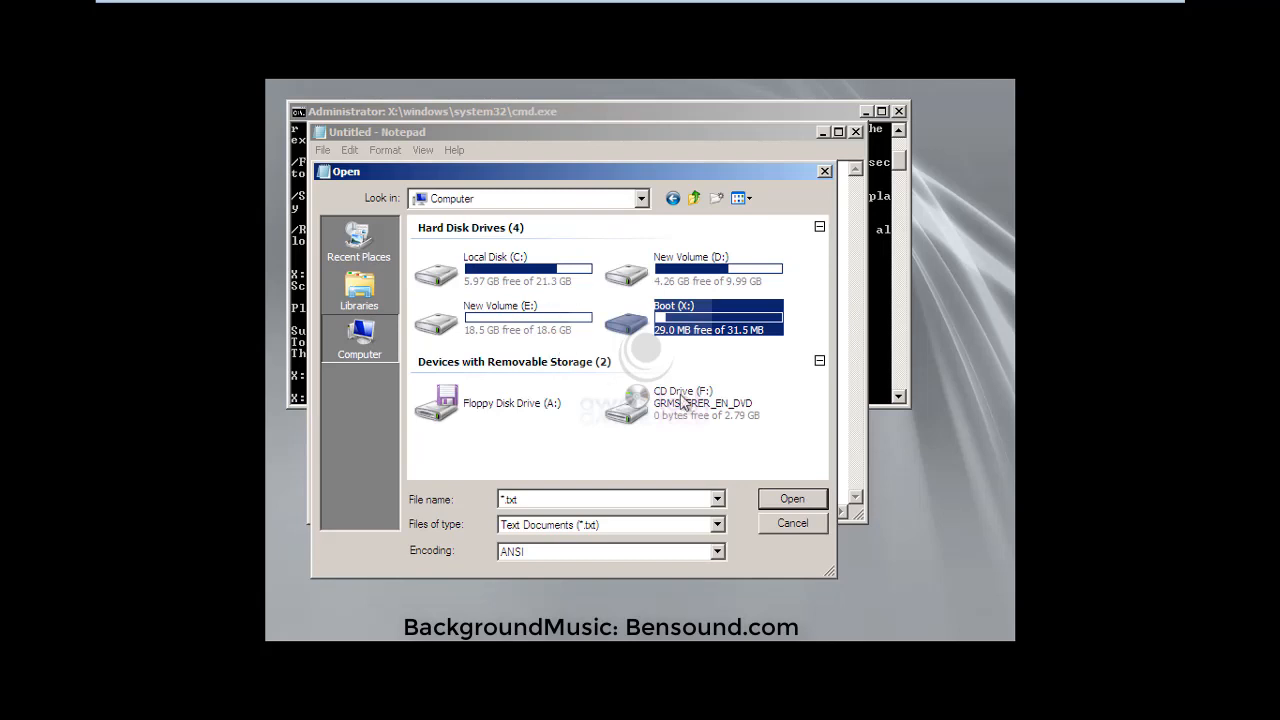
mouse_move(798, 527)
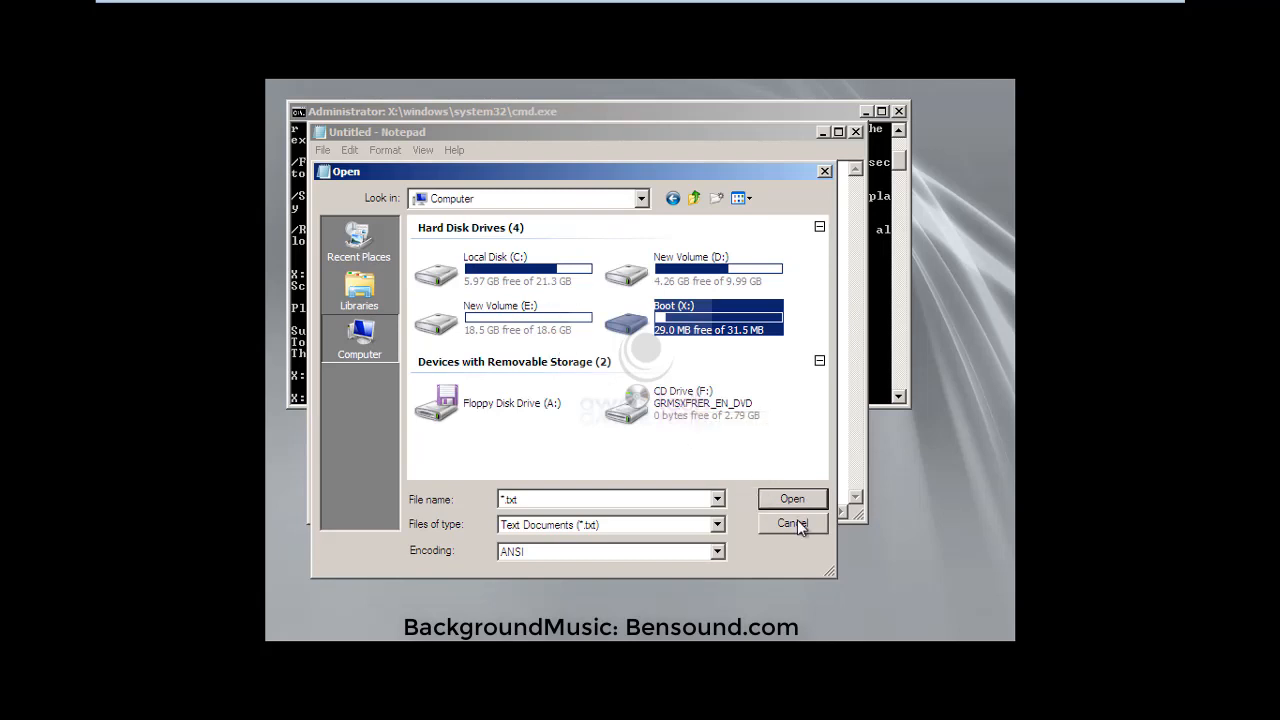
click(495, 268)
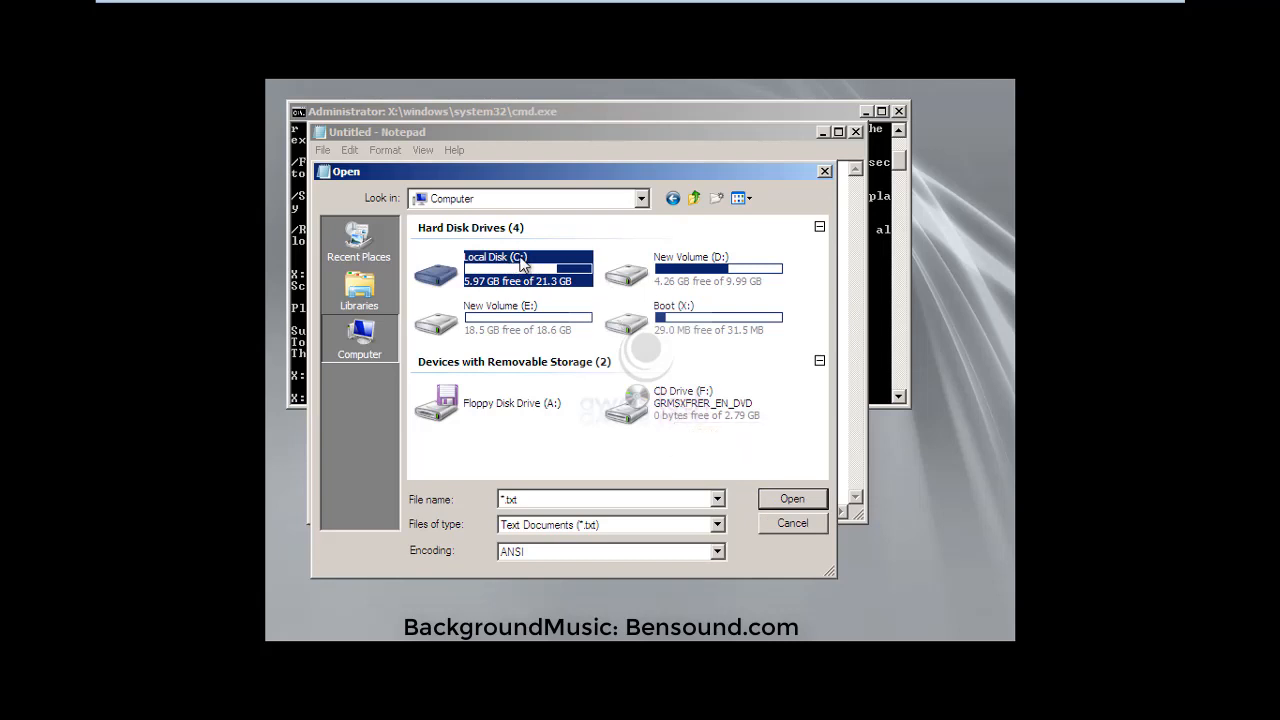
click(690, 257)
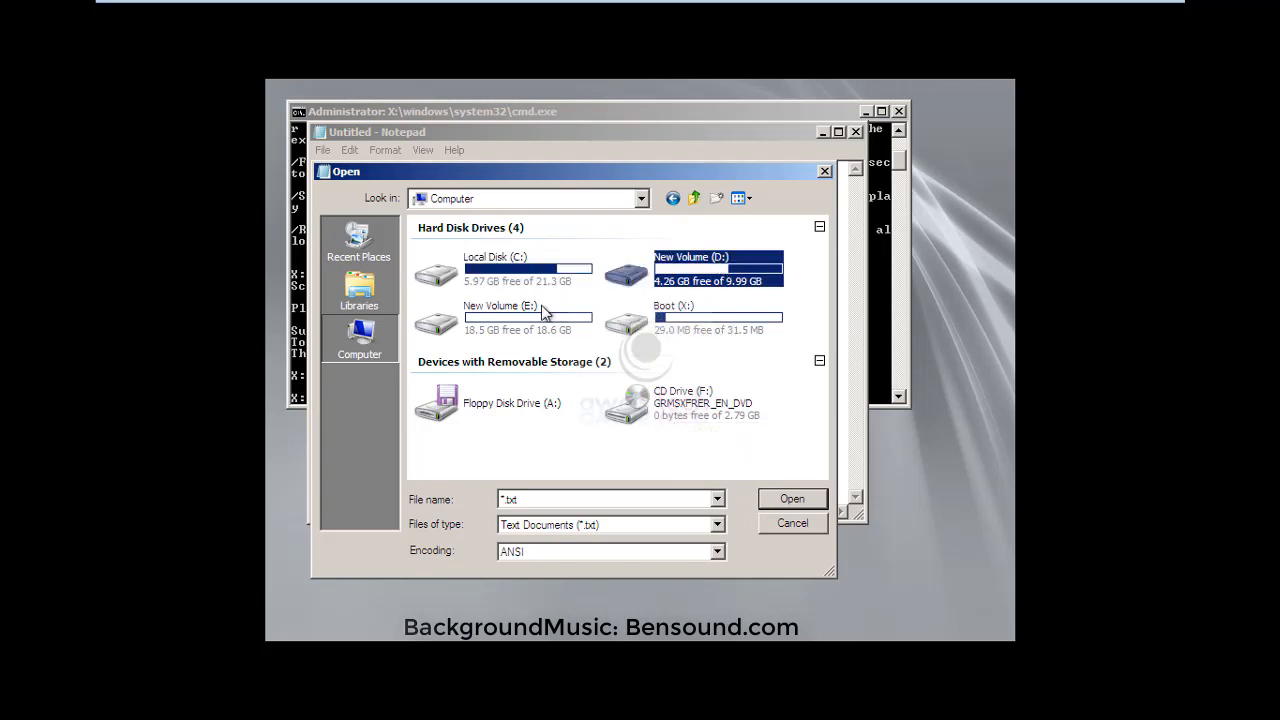
click(500, 317)
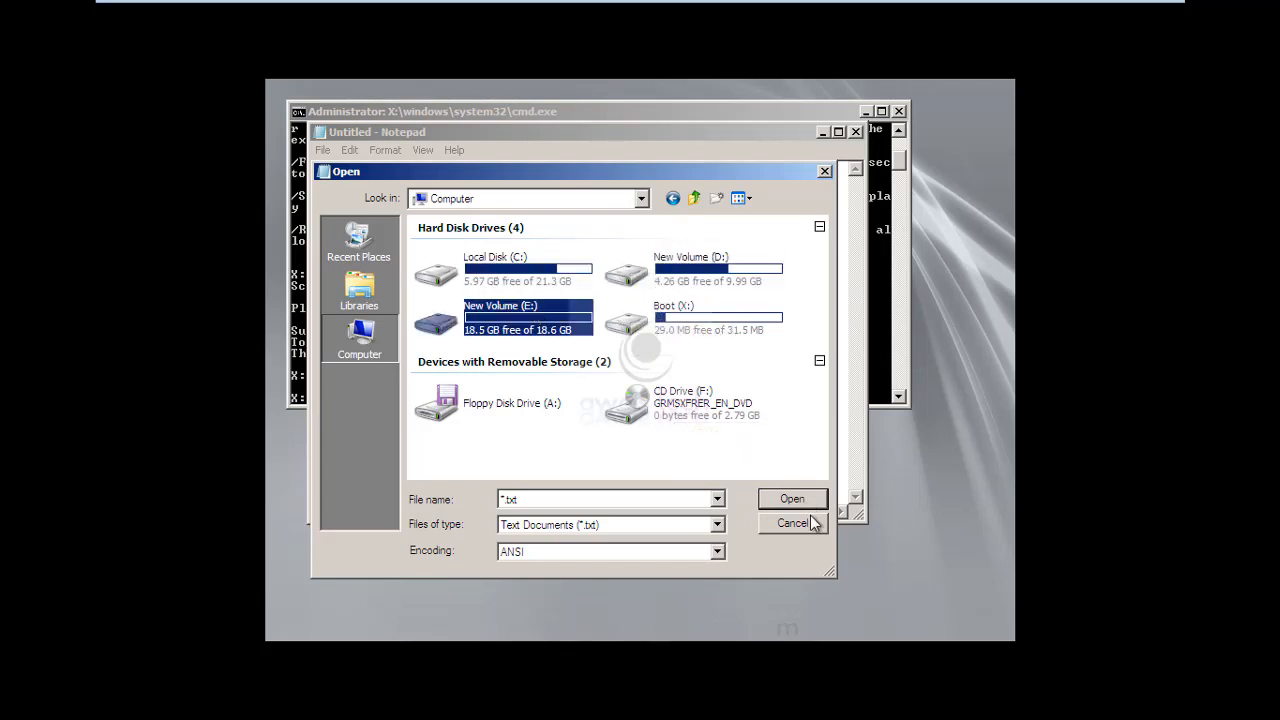
click(792, 522)
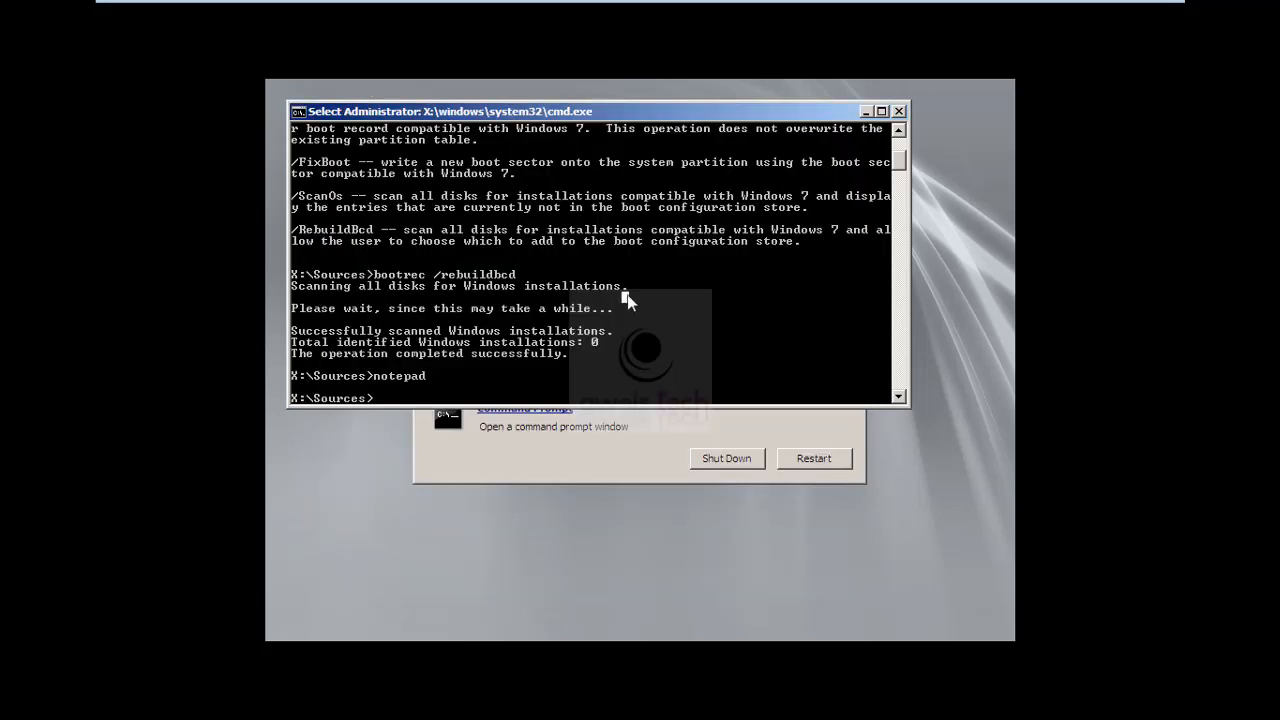
- Type the offline scan command sfc /scannow /offbootdir=c:\ /offwindir=c:\windows
text(sfc)
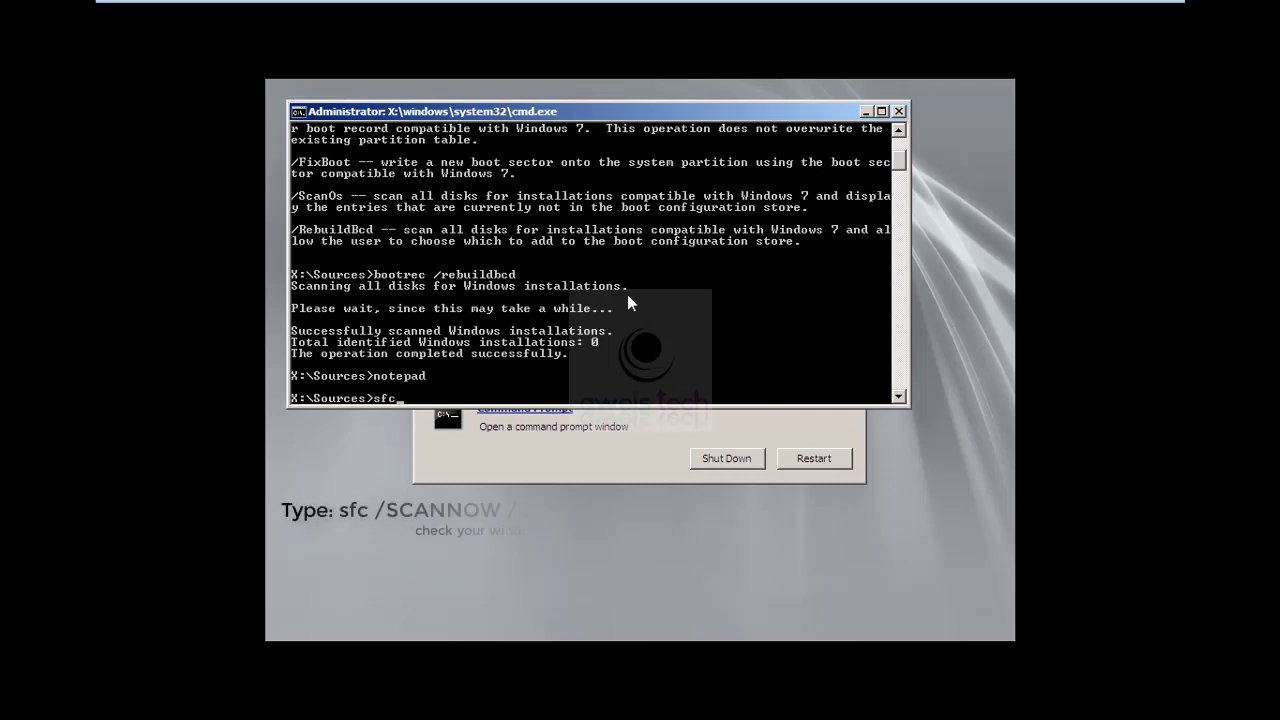
text(/sc)
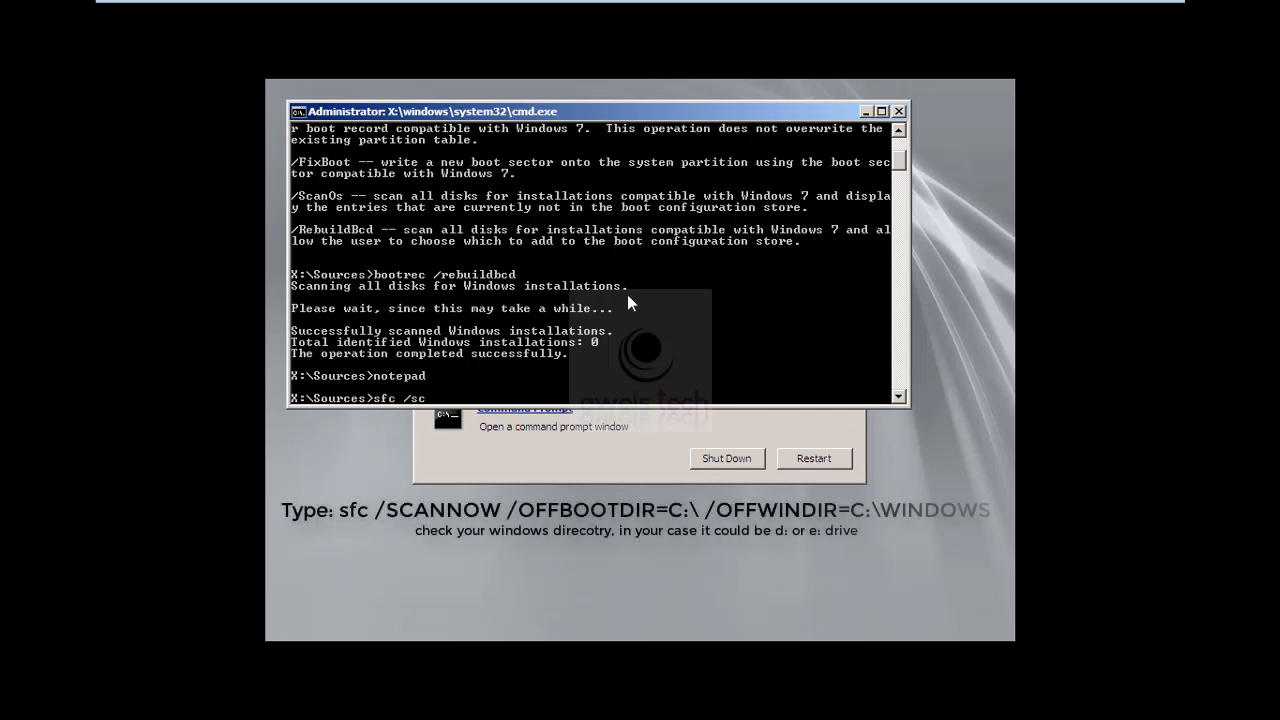
text(annow)
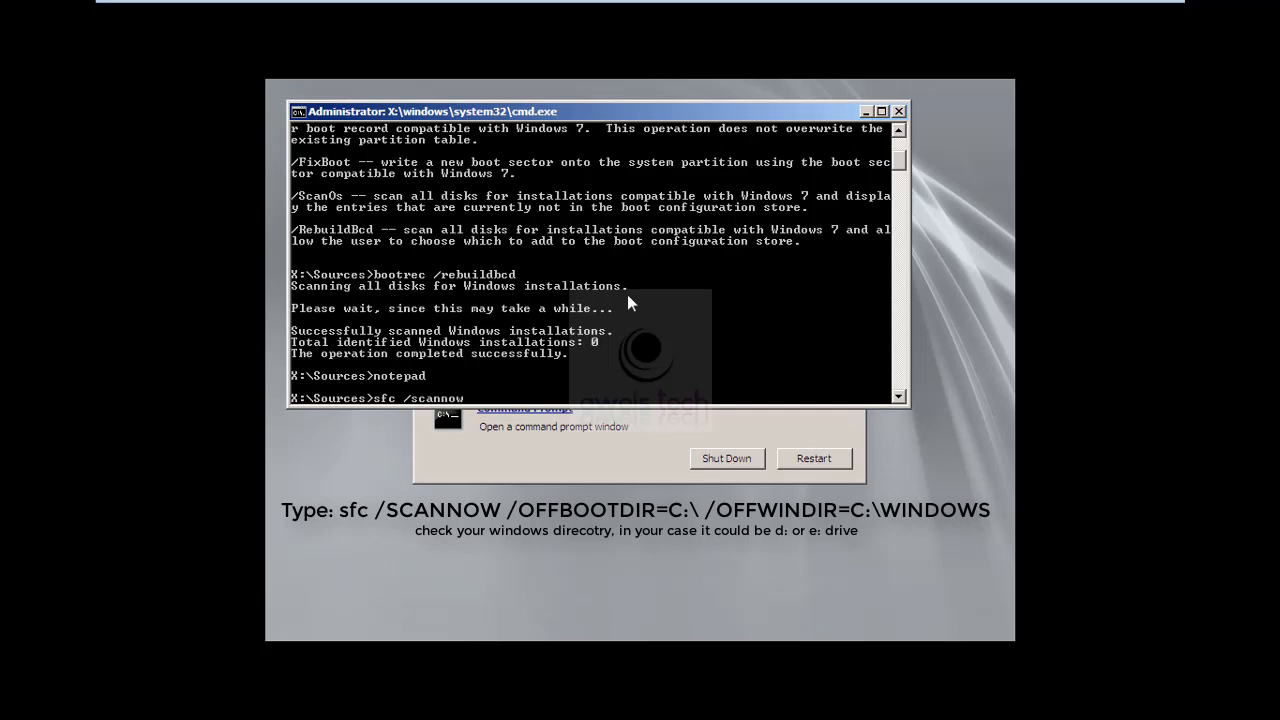
text(/o)
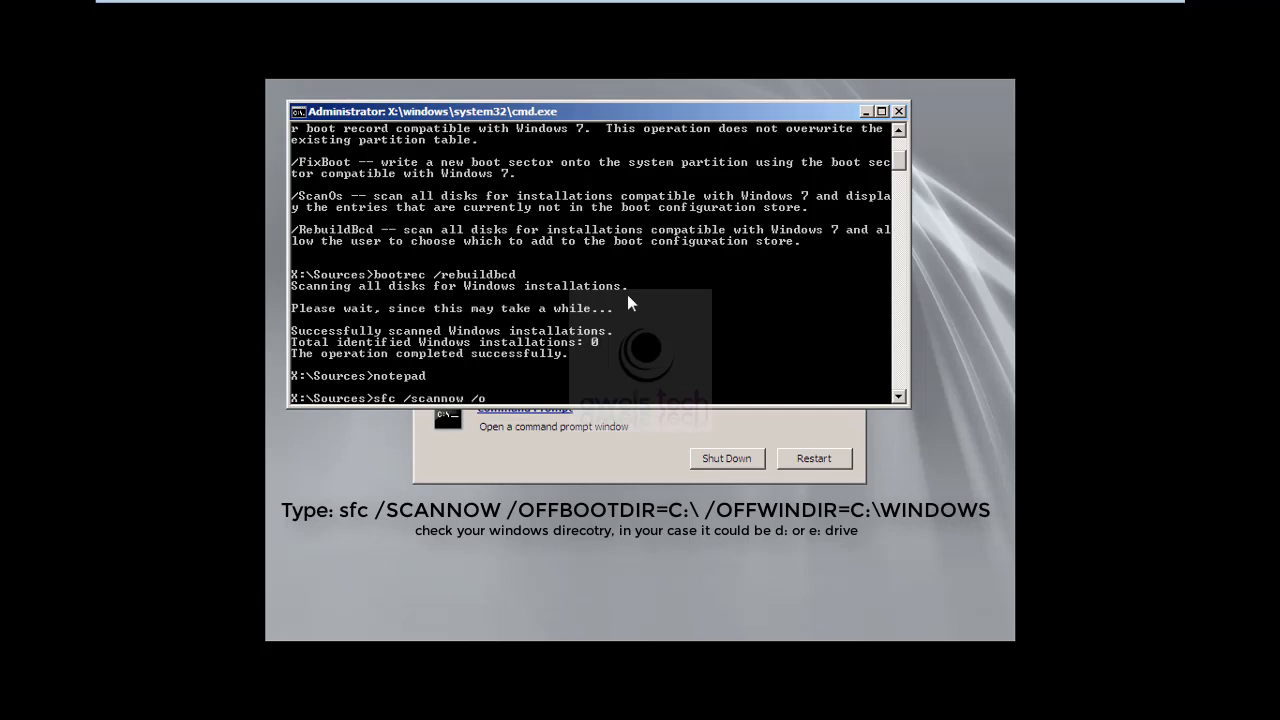
text(ffbootdir=c:)
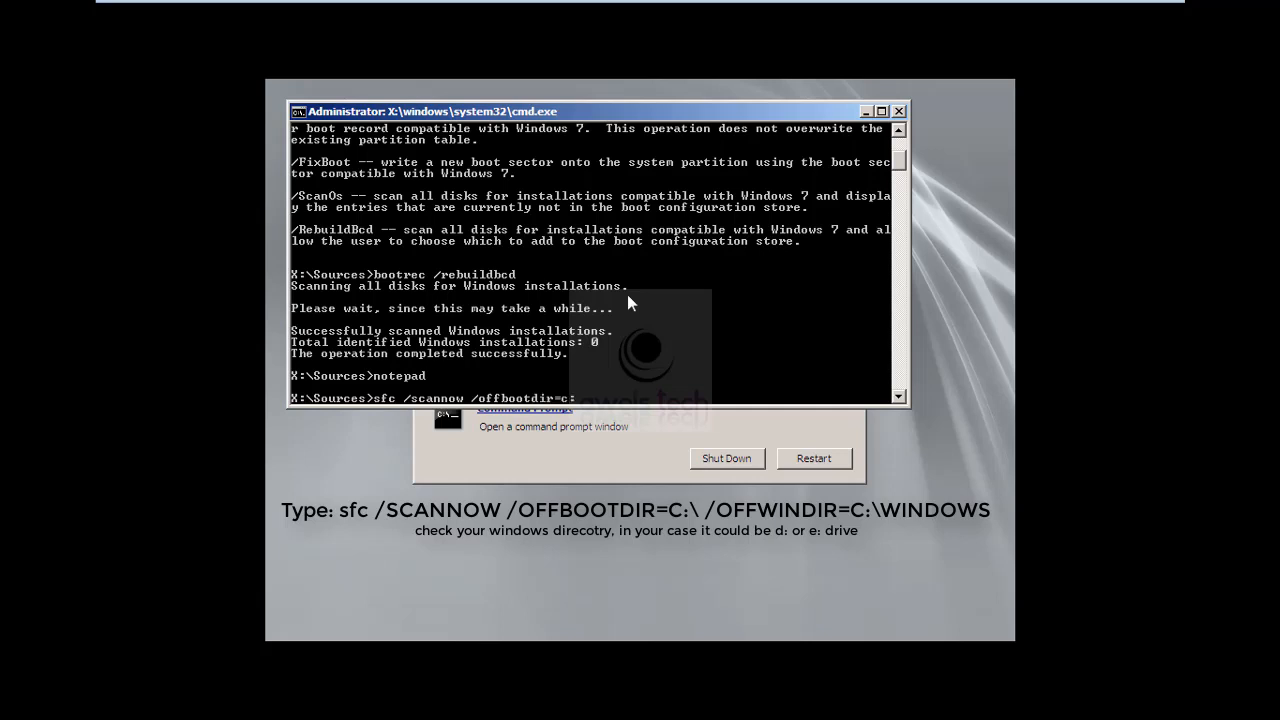
text(/b)
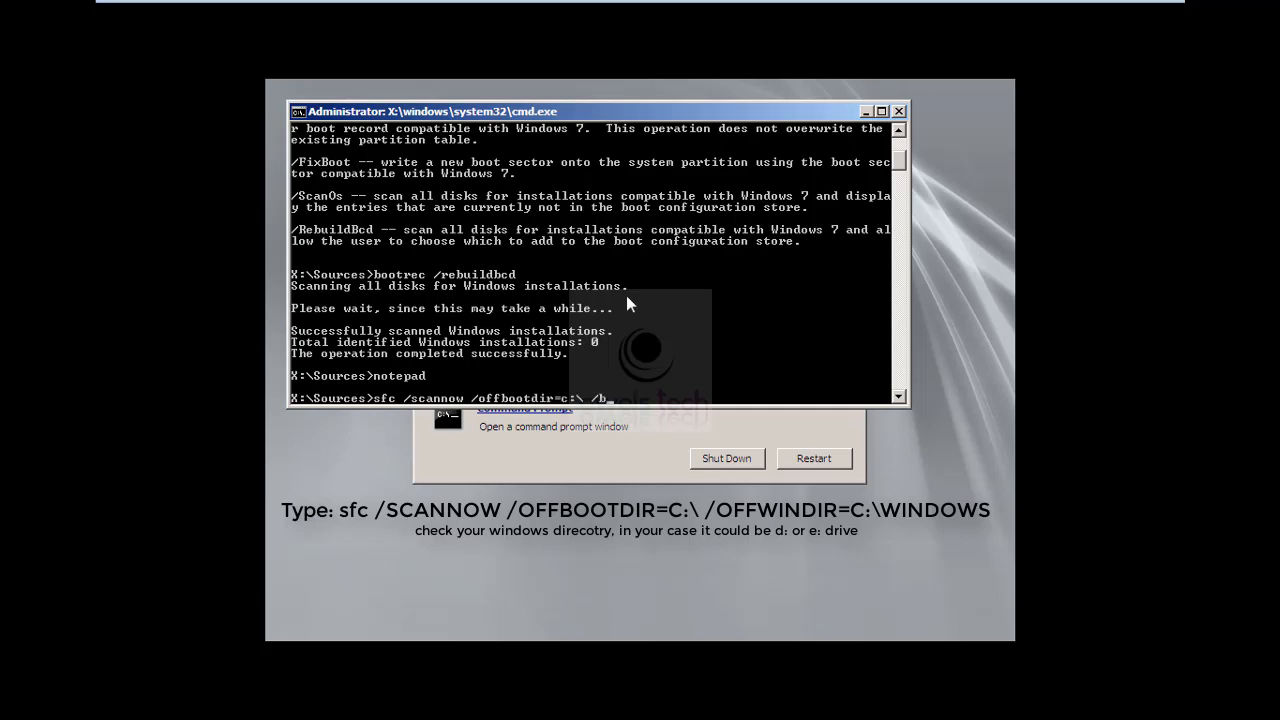
text(/offwi)
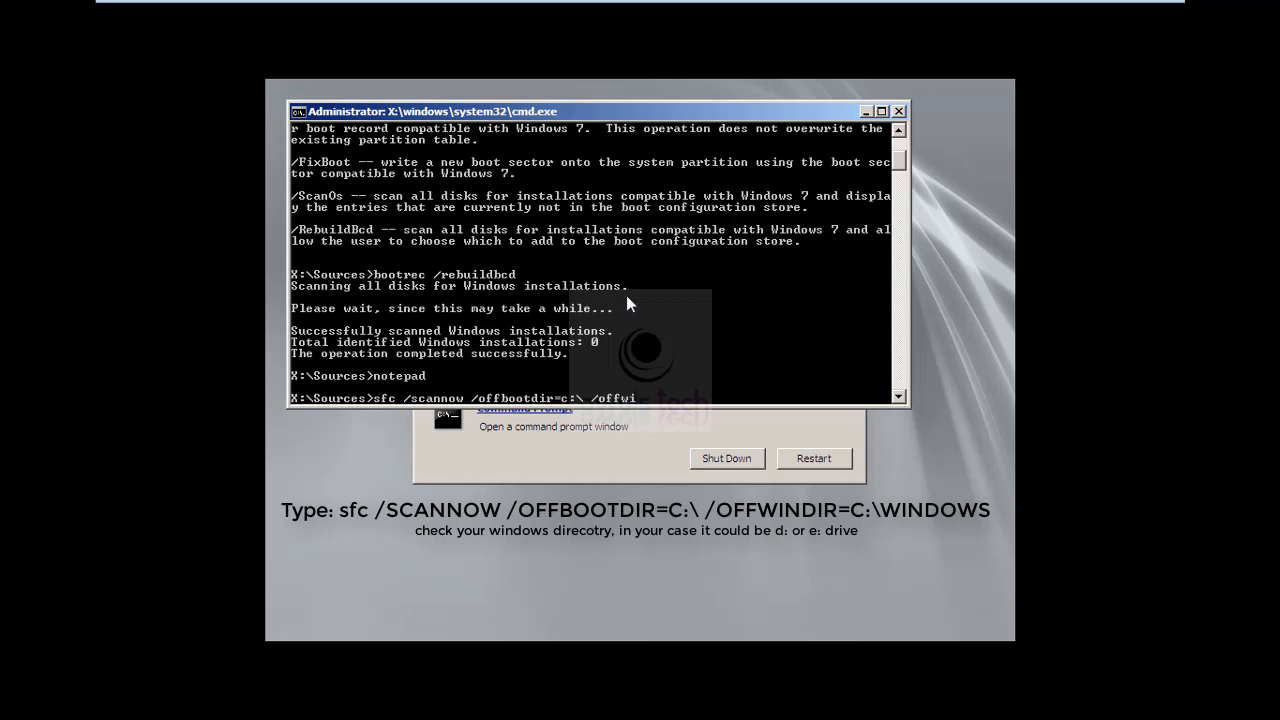
text(ndir=)
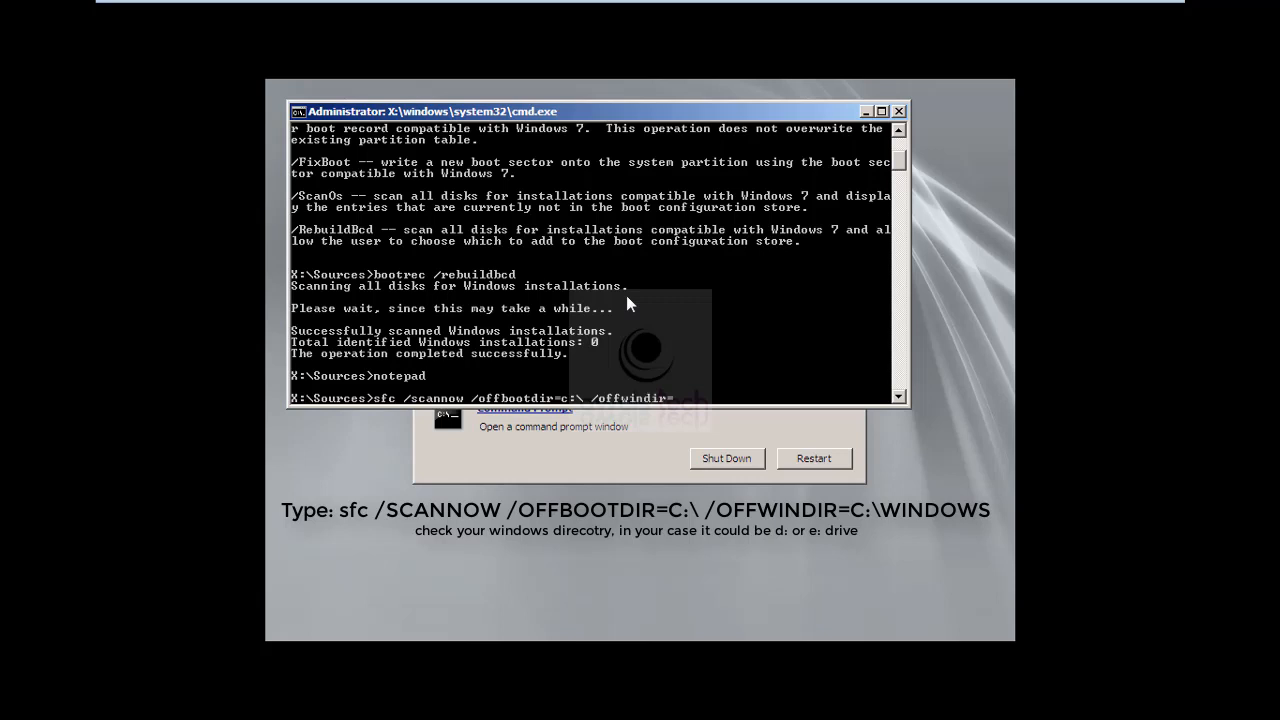
text(c:\window)
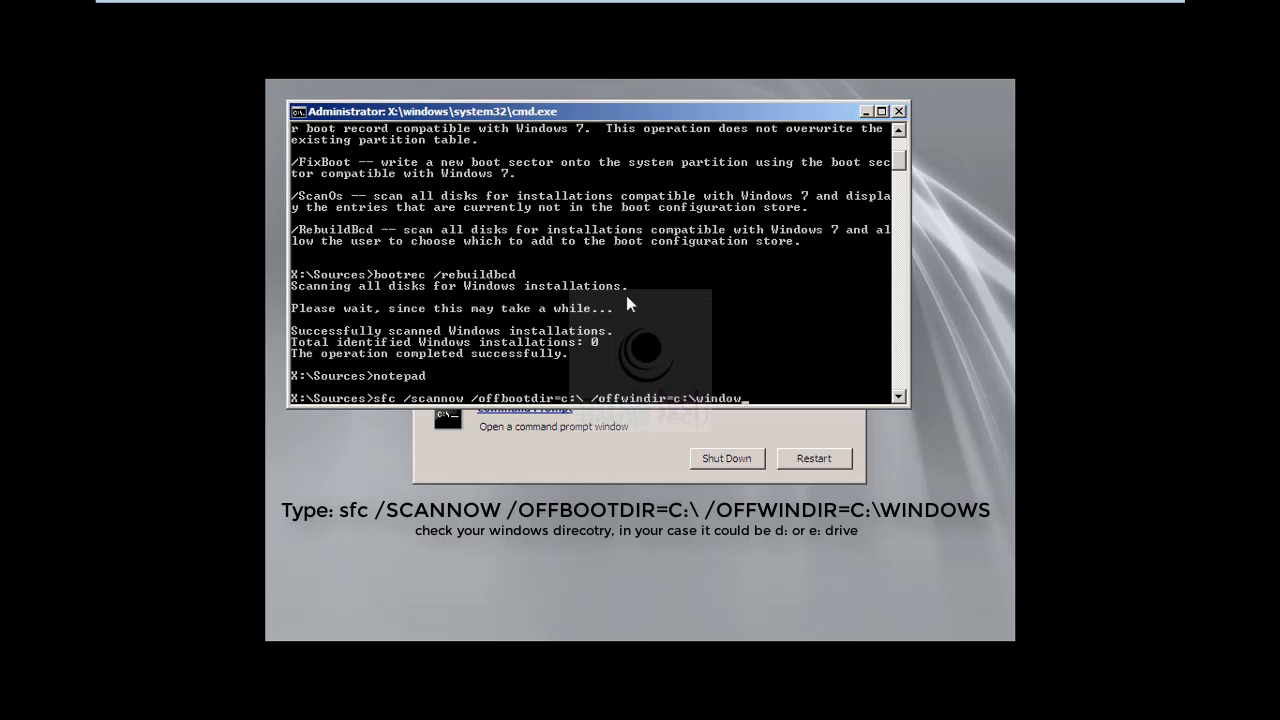
text(s)
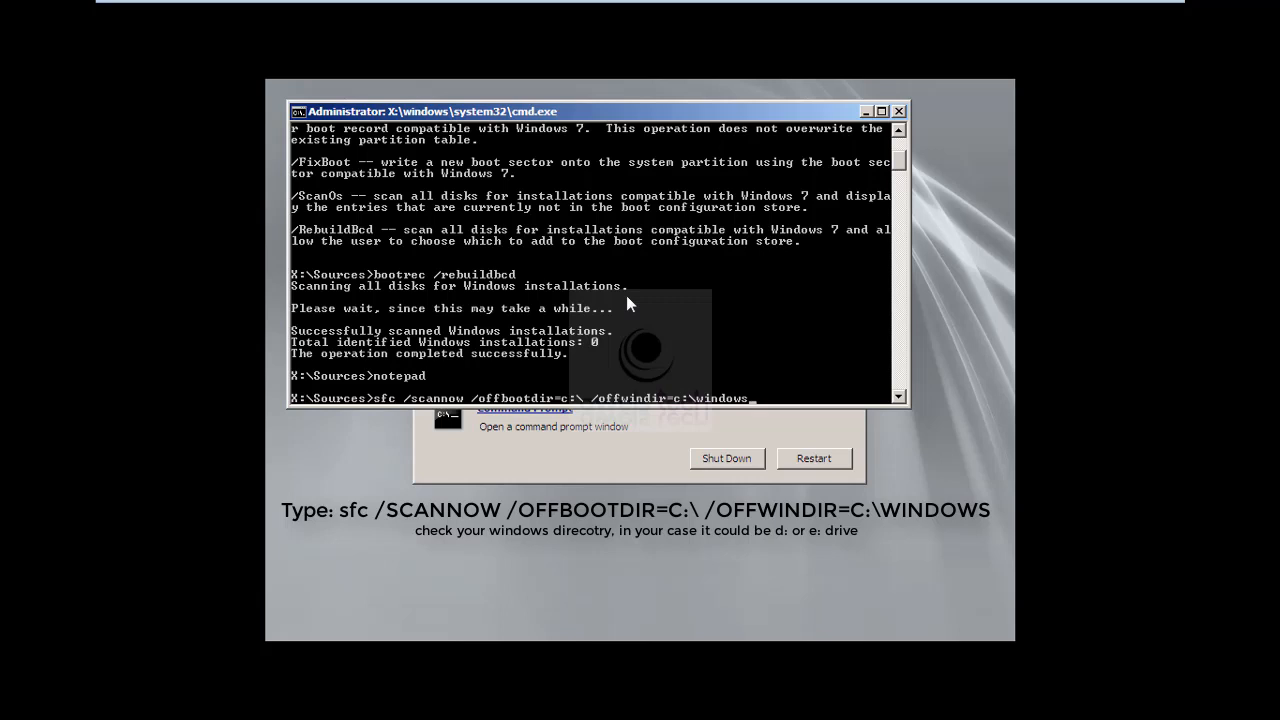
- Run the offline sfc scan and let it repair the corrupt files
key(enter)
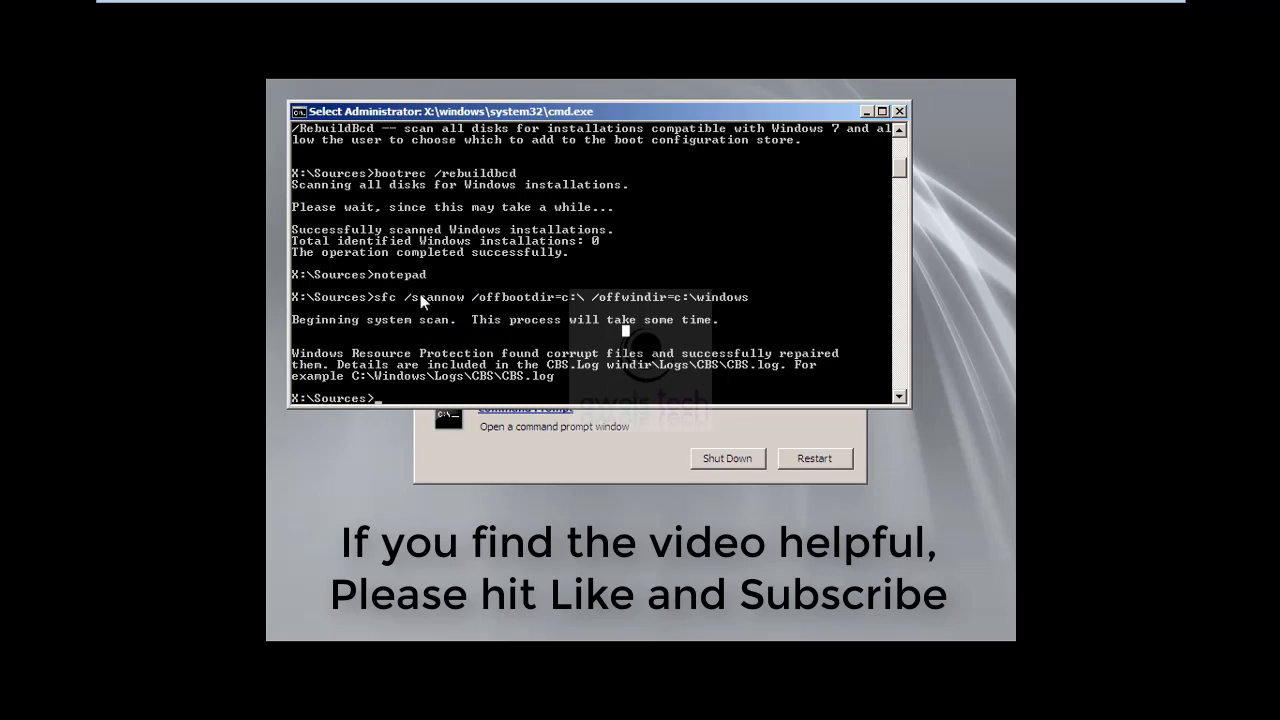
mouse_move(288, 330)
text(bcdedit)
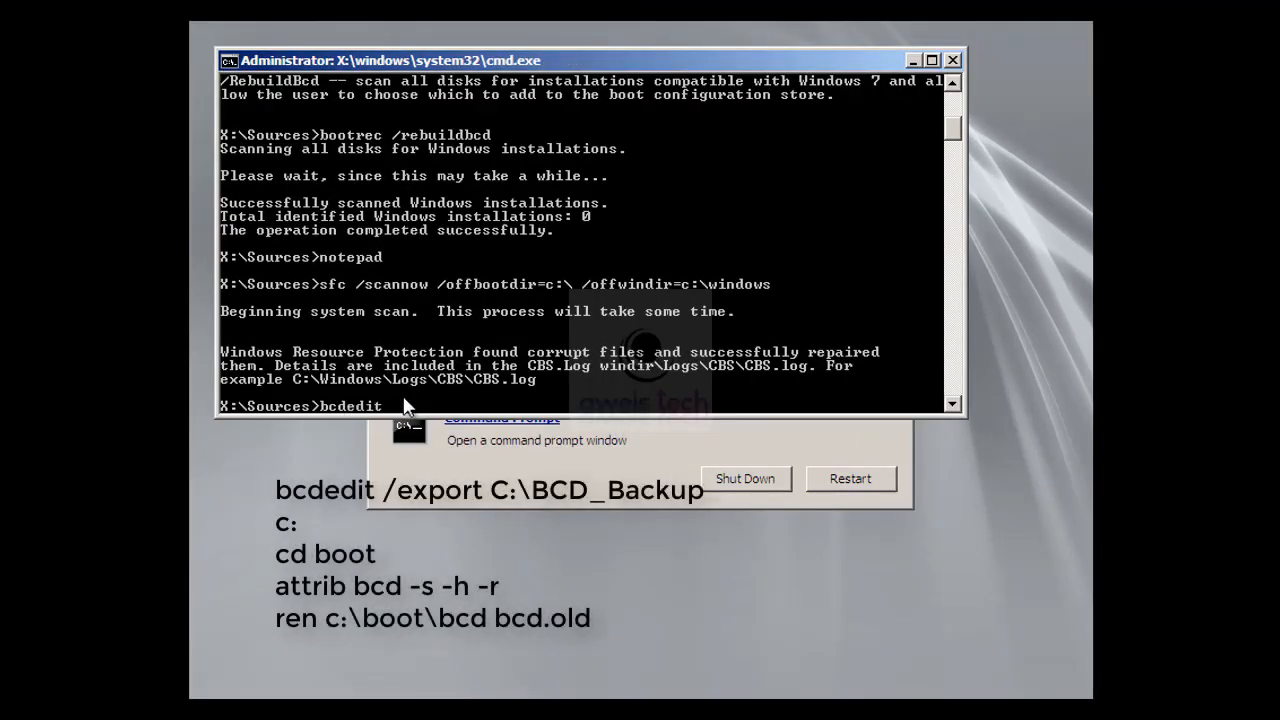
- Type bcdedit /export c:\bcd_backup10 to back up the boot configuration store
text(/export)
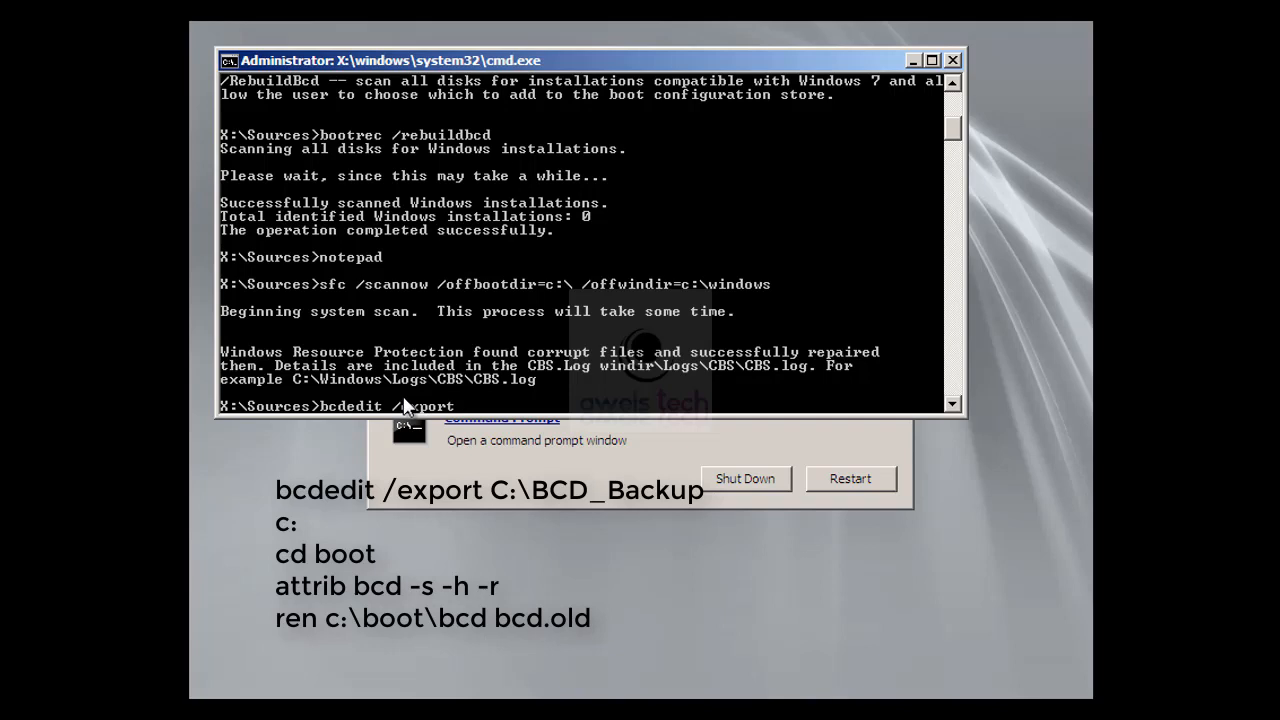
text(c:\)
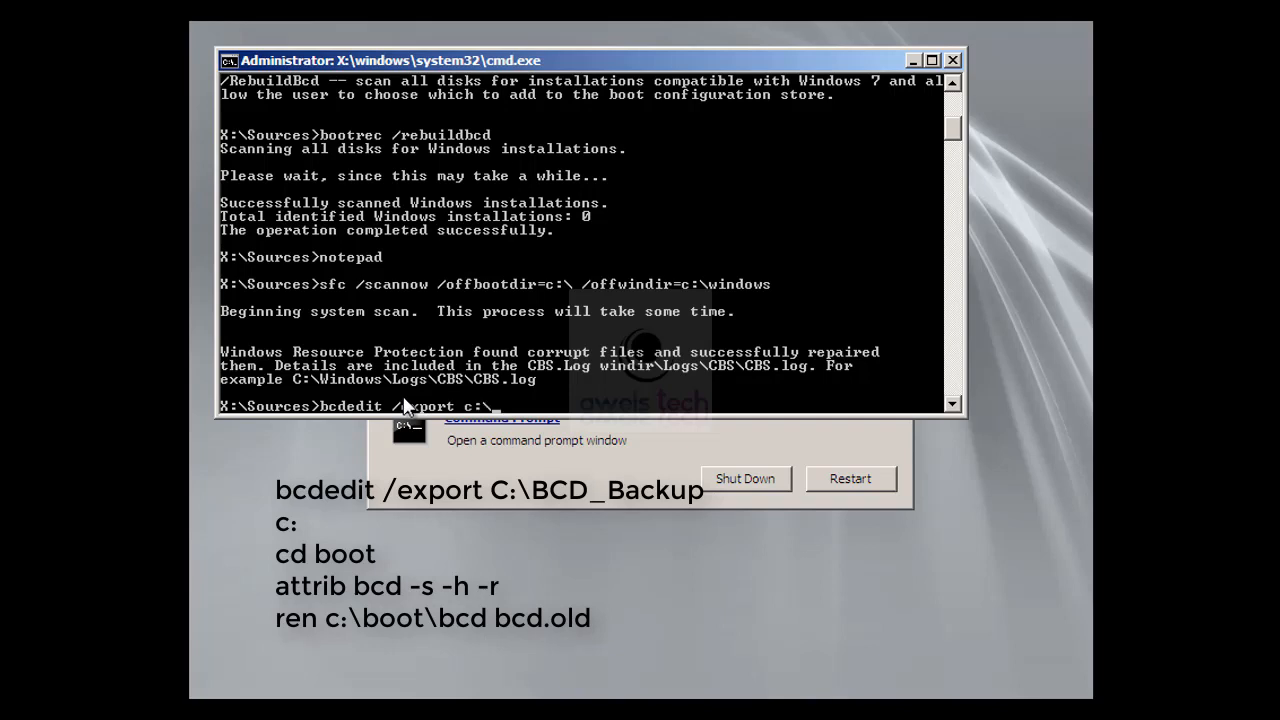
text(bcd)
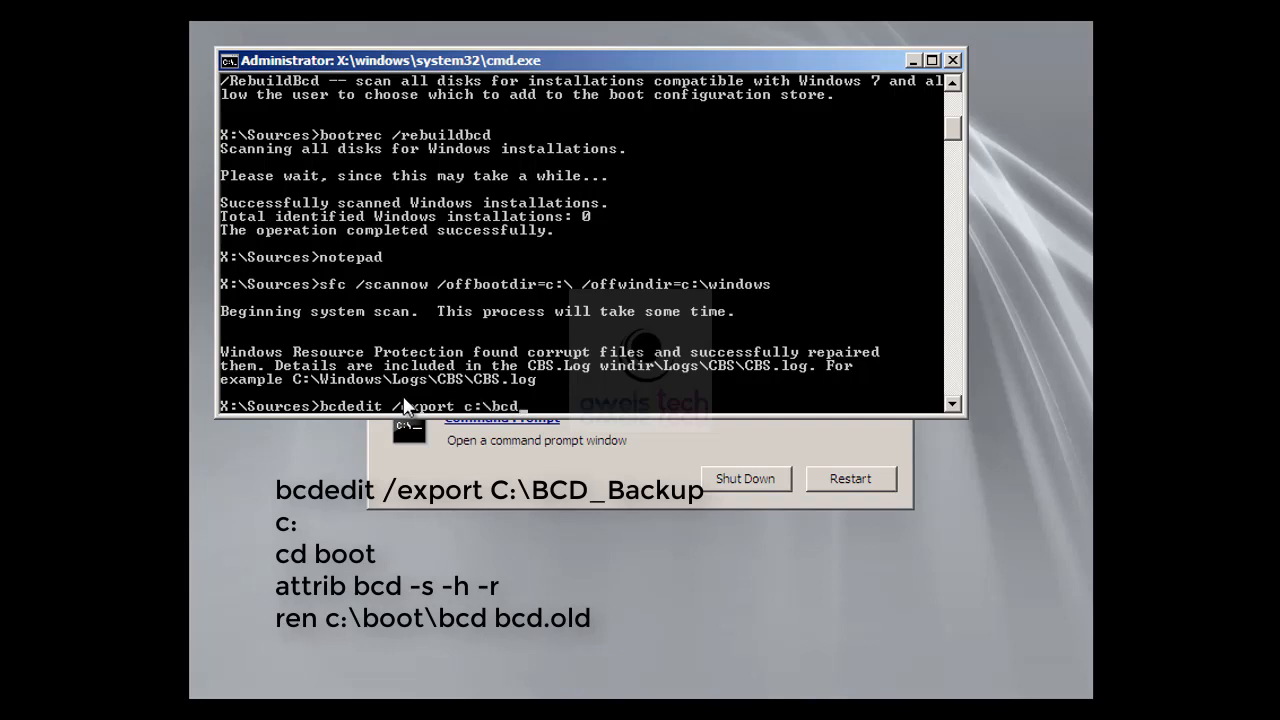
text(_bak)
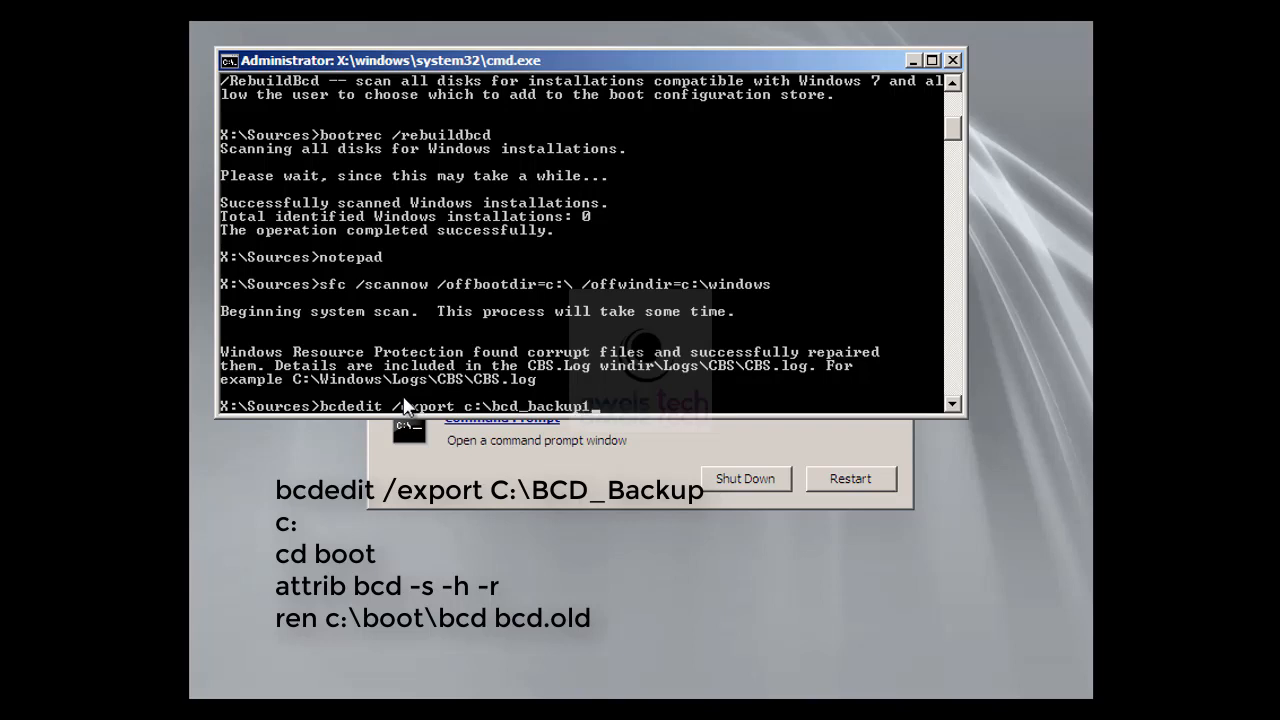
text(0)
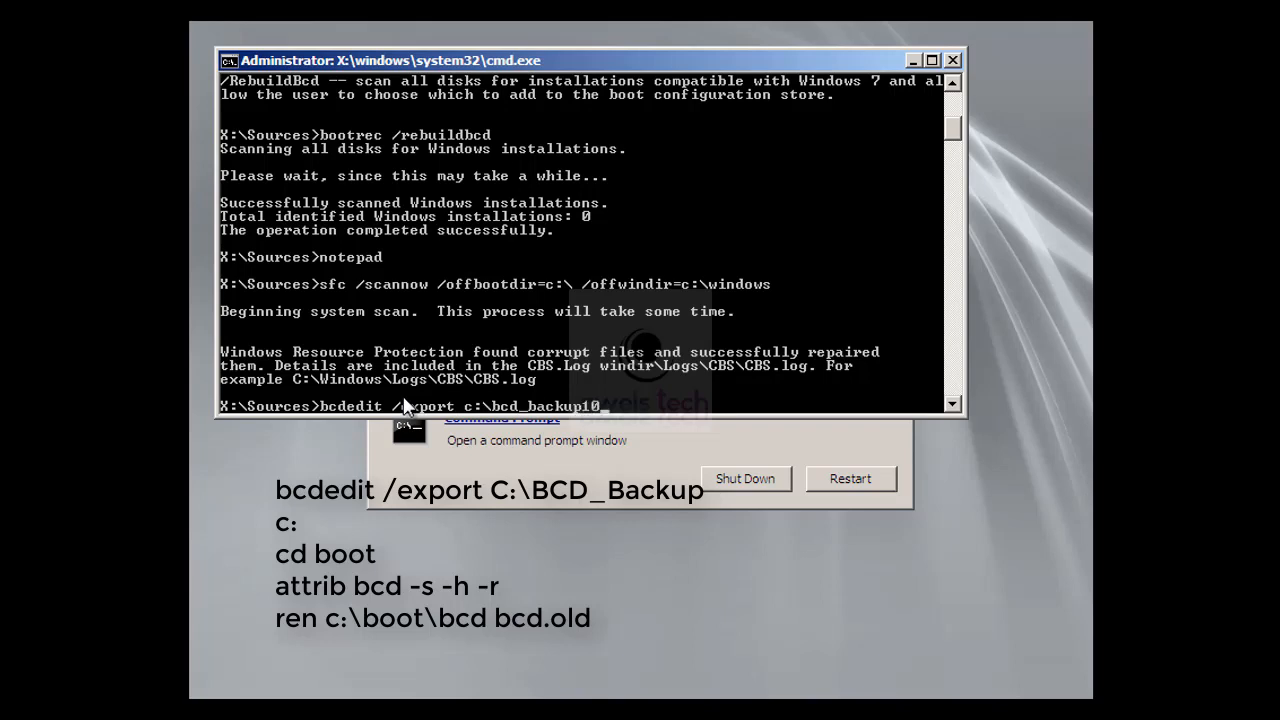
mouse_move(430, 280)
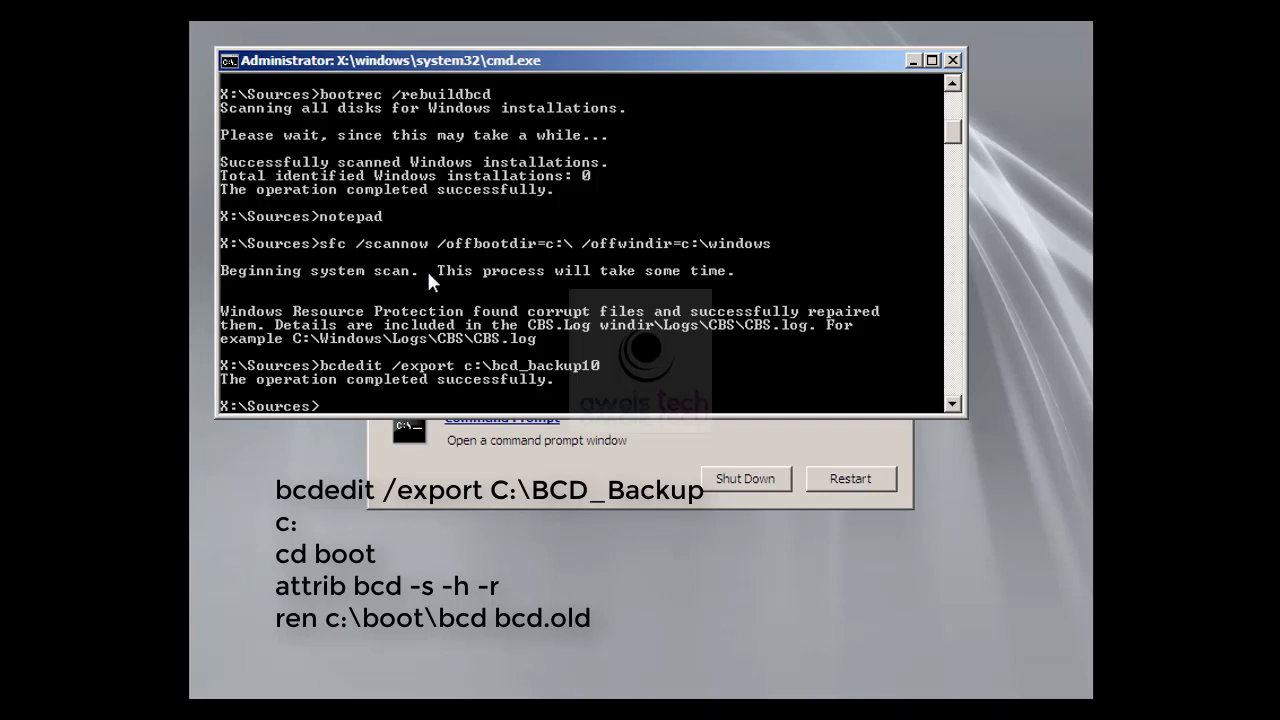
- In C:\Boot, clear BCD's system, hidden and read-only attributes and rename it bcd.old10
text(c:)
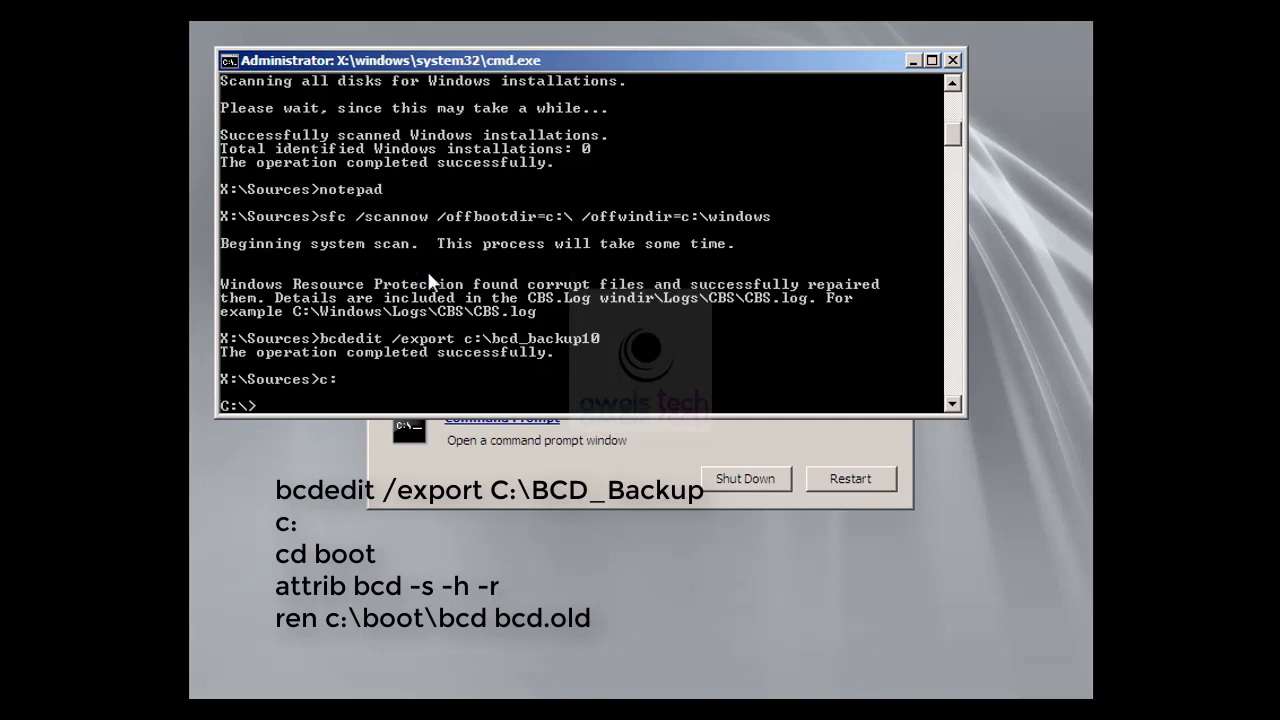
text(cd Boot)
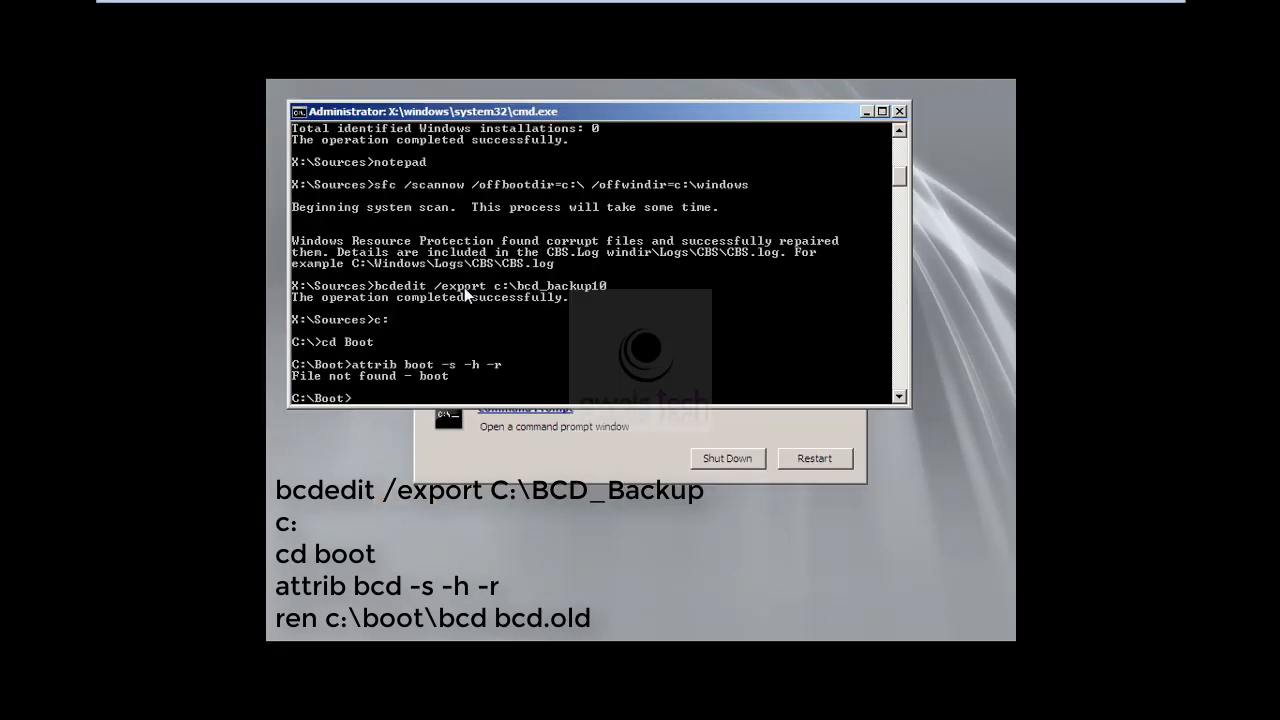
text(attrib bcd -s -h -r)
text(ren c:)
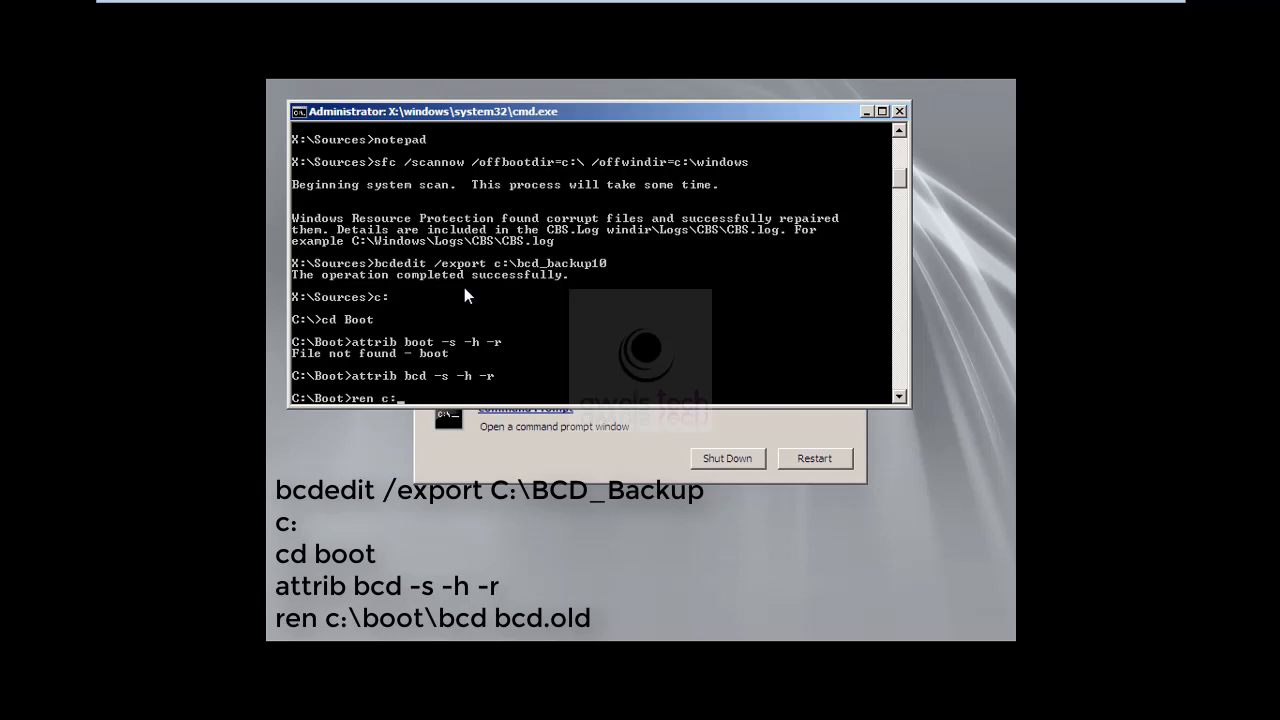
text(b)
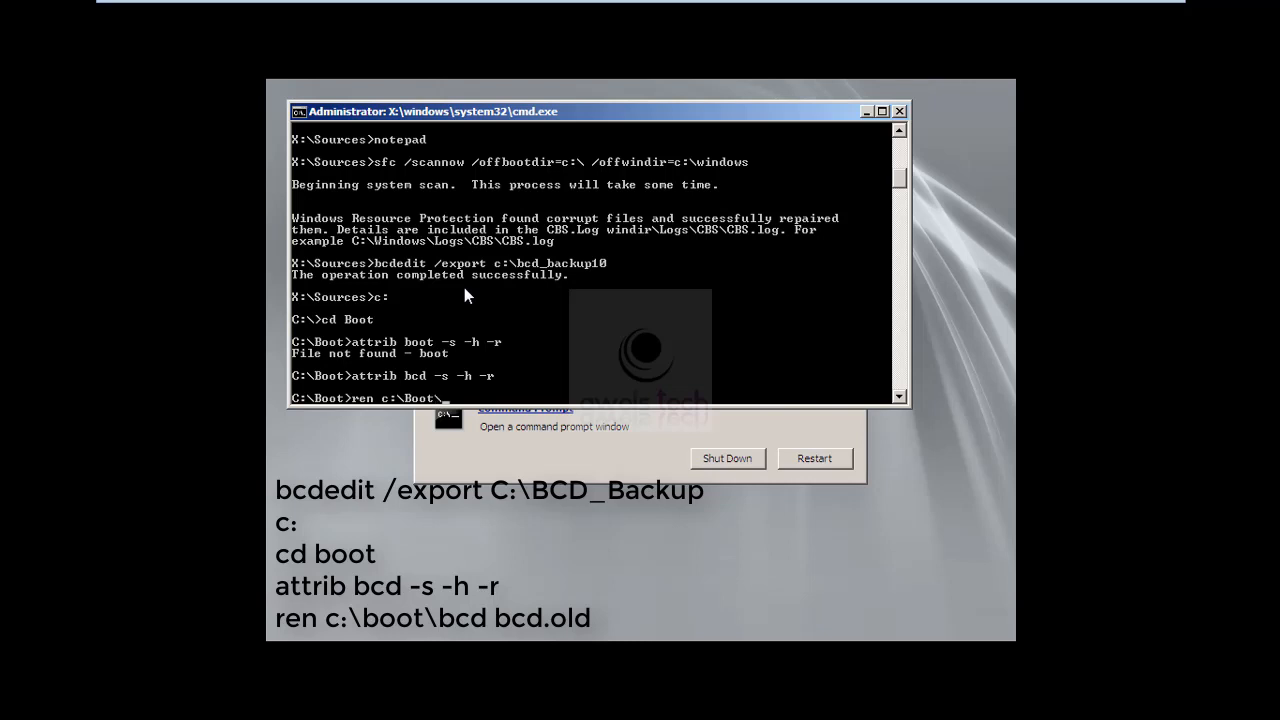
text(BCD)
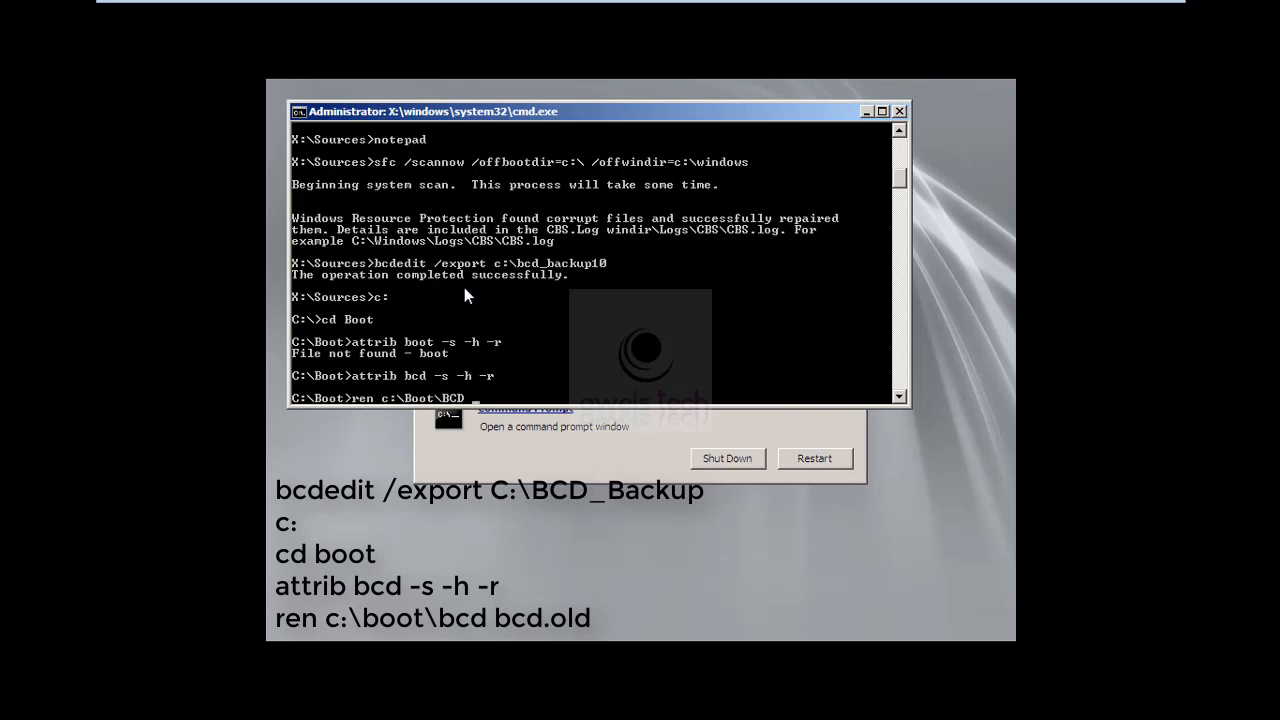
text(bcd.old10)
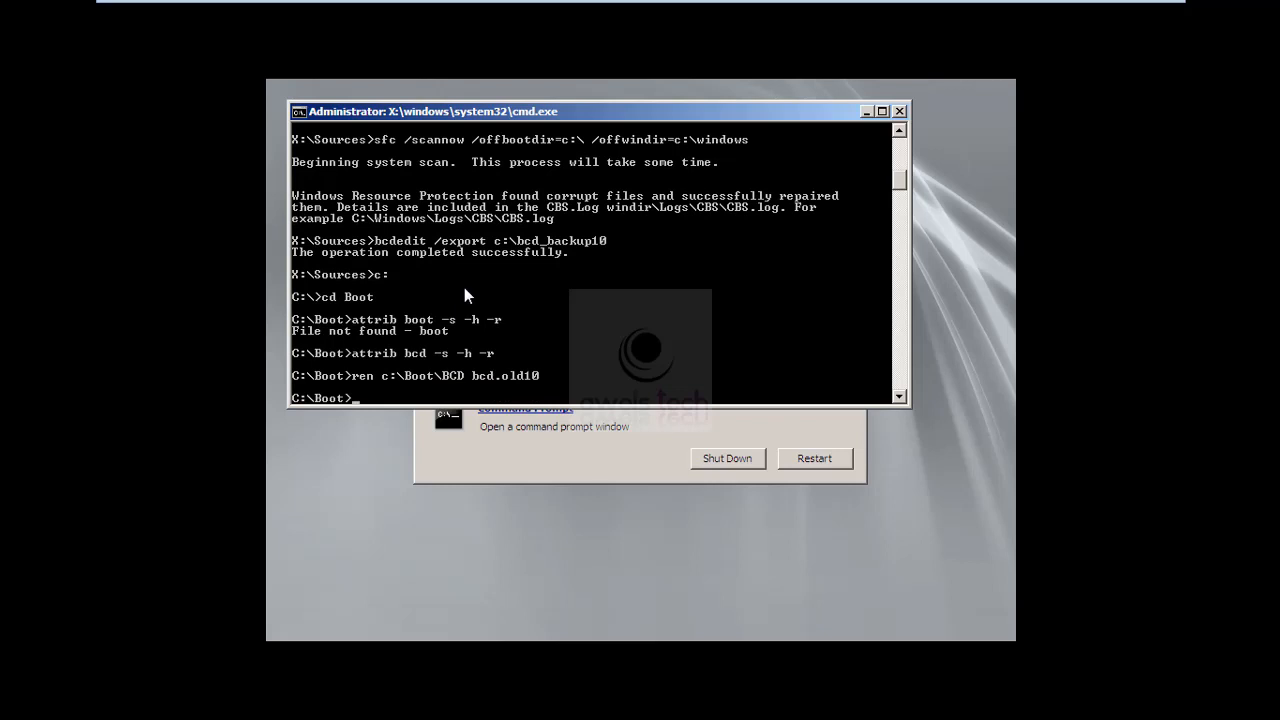
text(bootrec /)
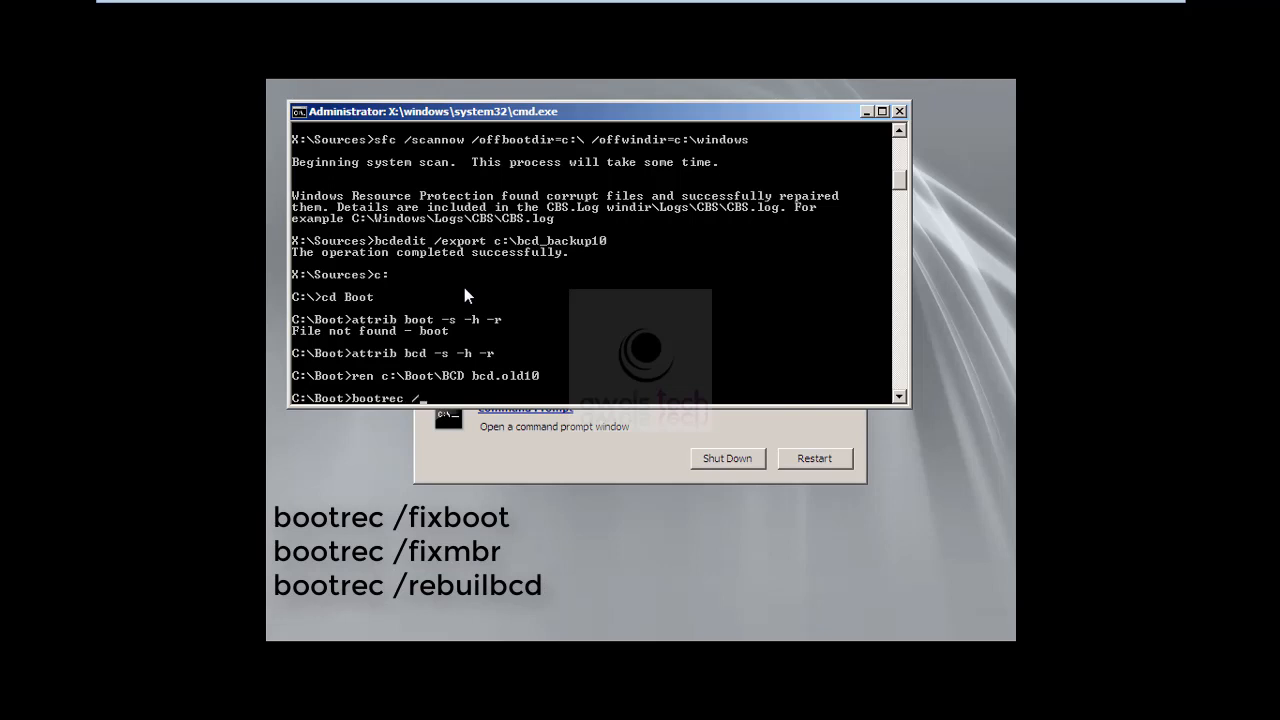
- Run bootrec /fixboot and /fixmbr, then start bootrec /rebuildbcd
text(fixb)
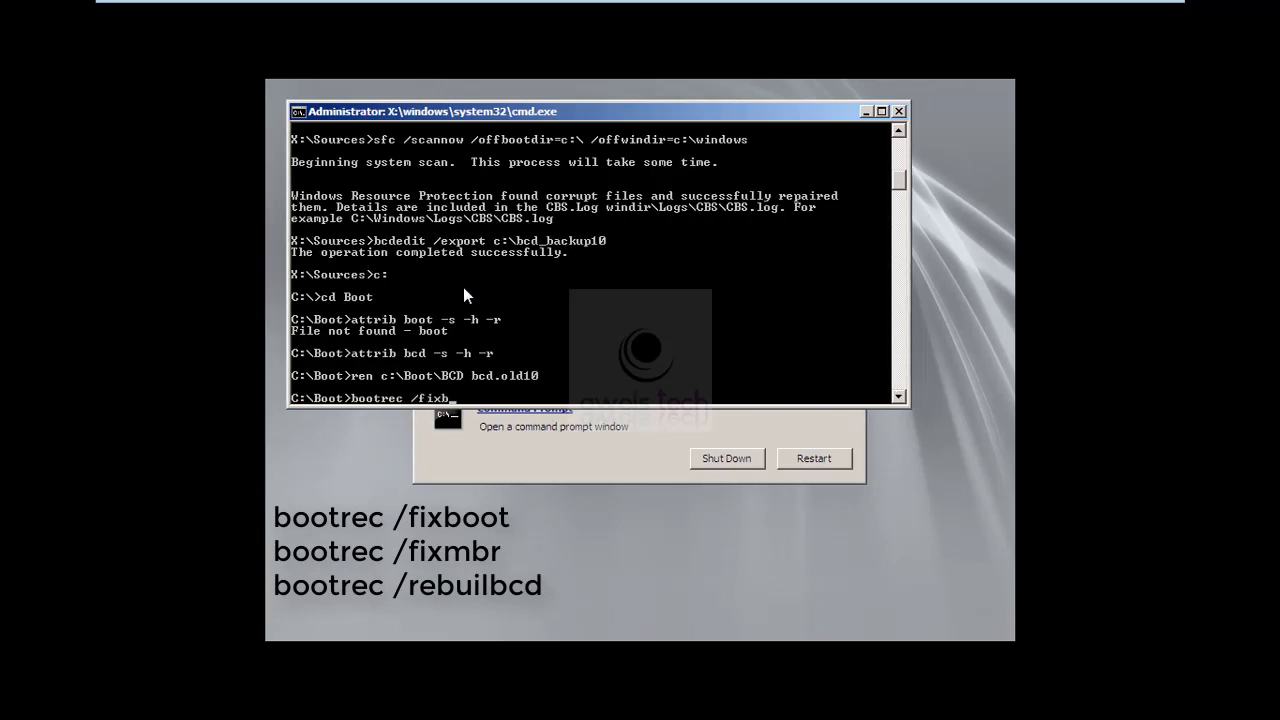
key(Return)
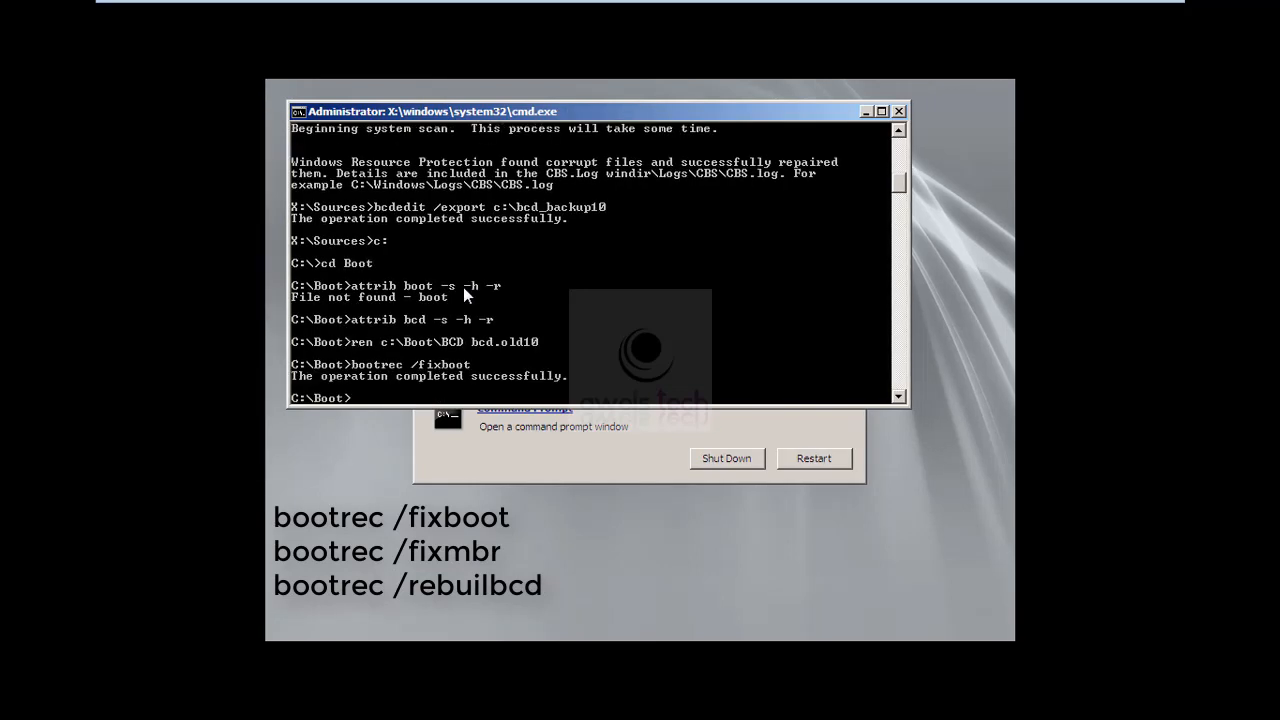
text(bootrec /fixmbr)
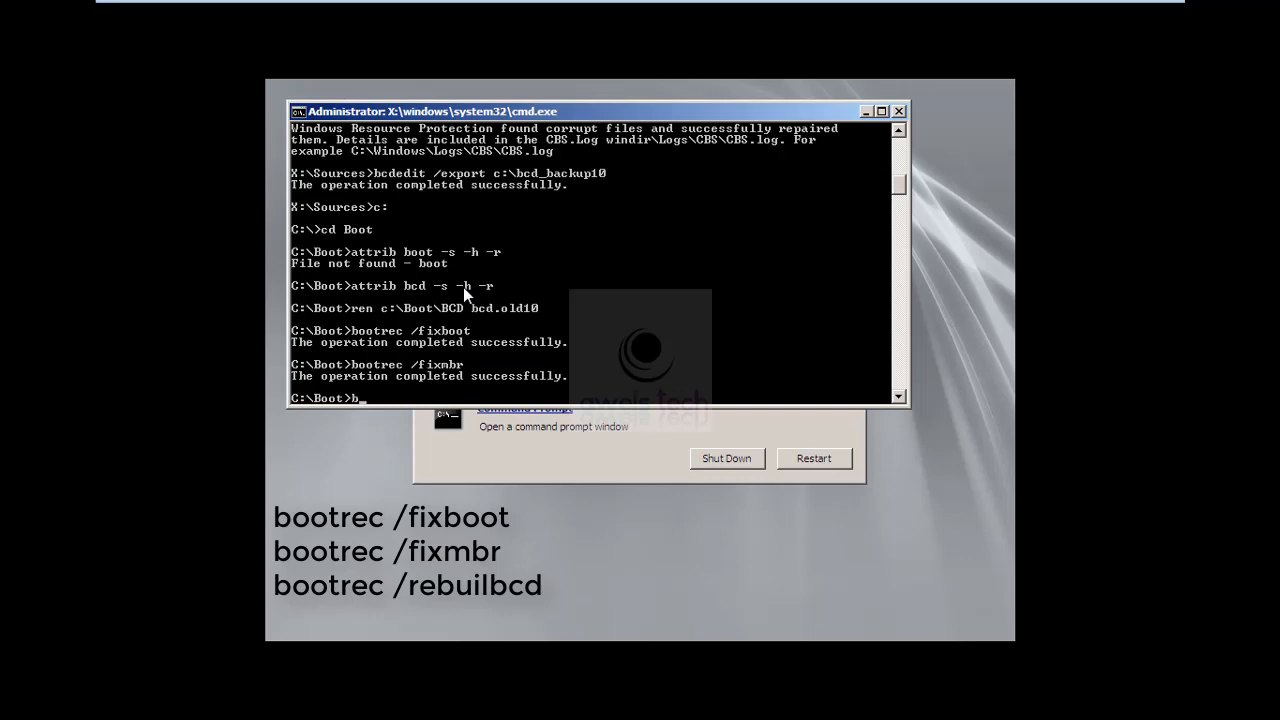
text(bootrec /rebuildbcd)
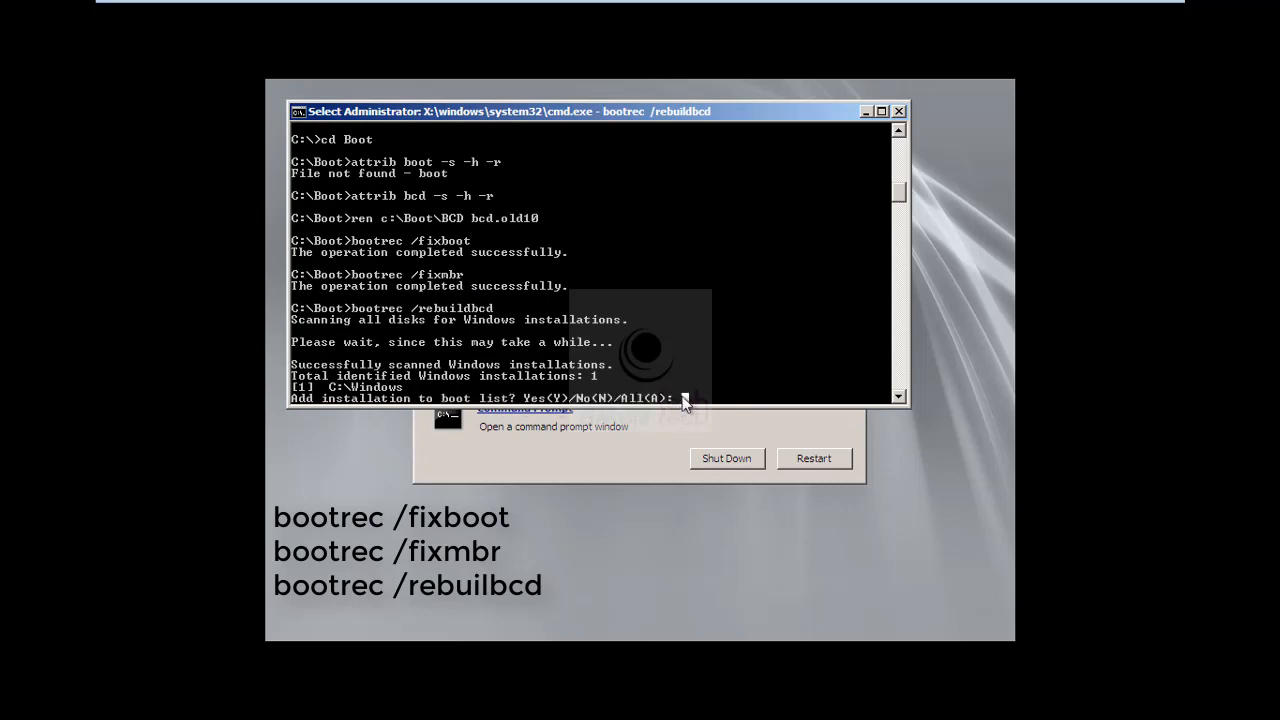
- Answer y to add C:\Windows to the boot list, then type exit
text(y)
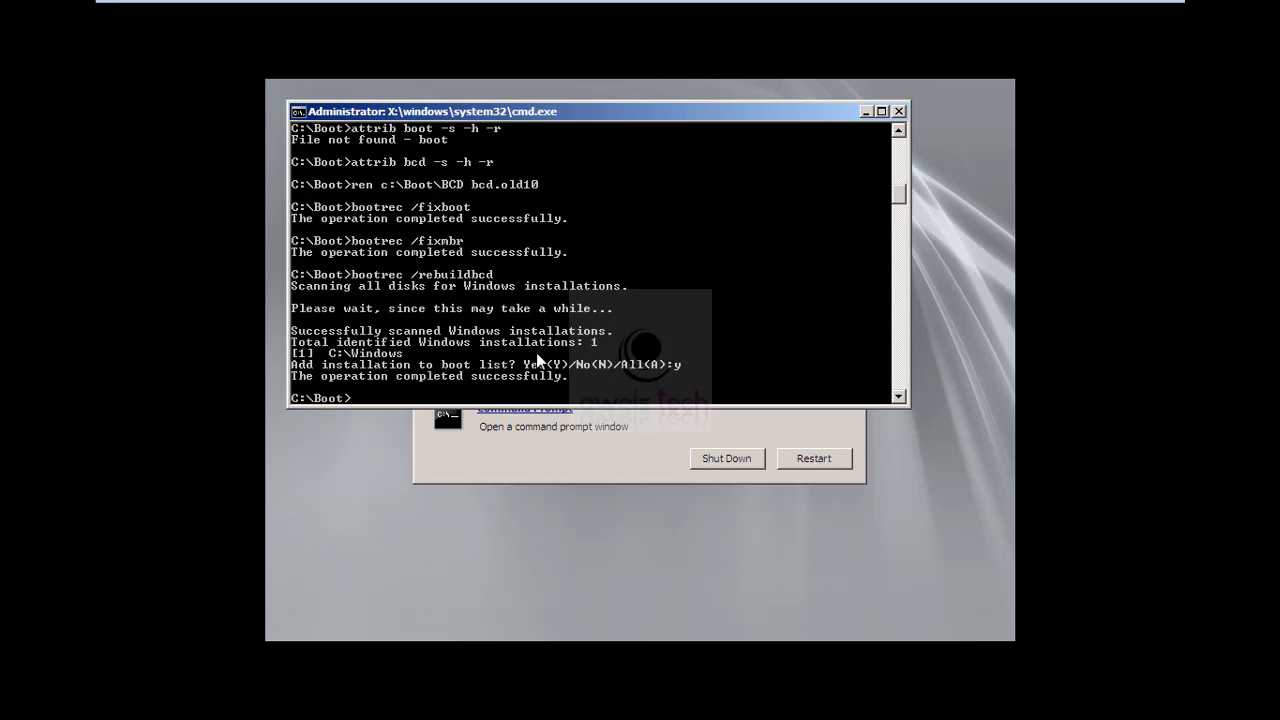
text(exit)
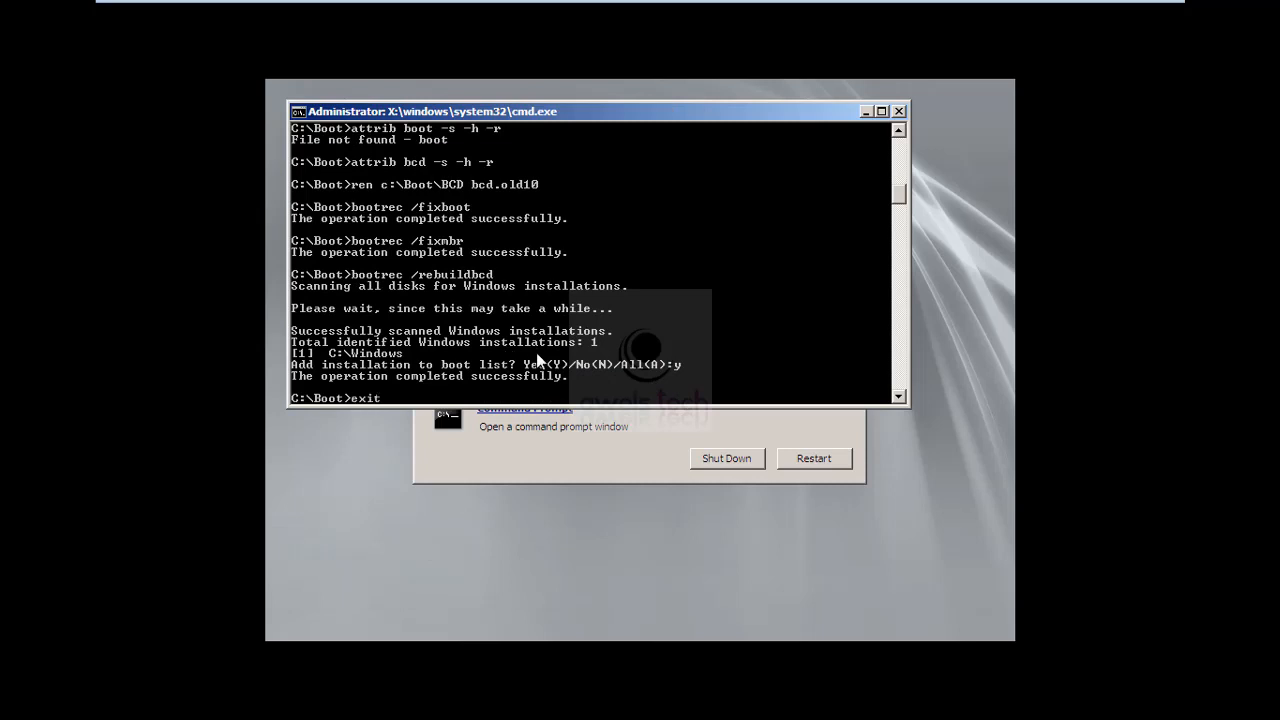